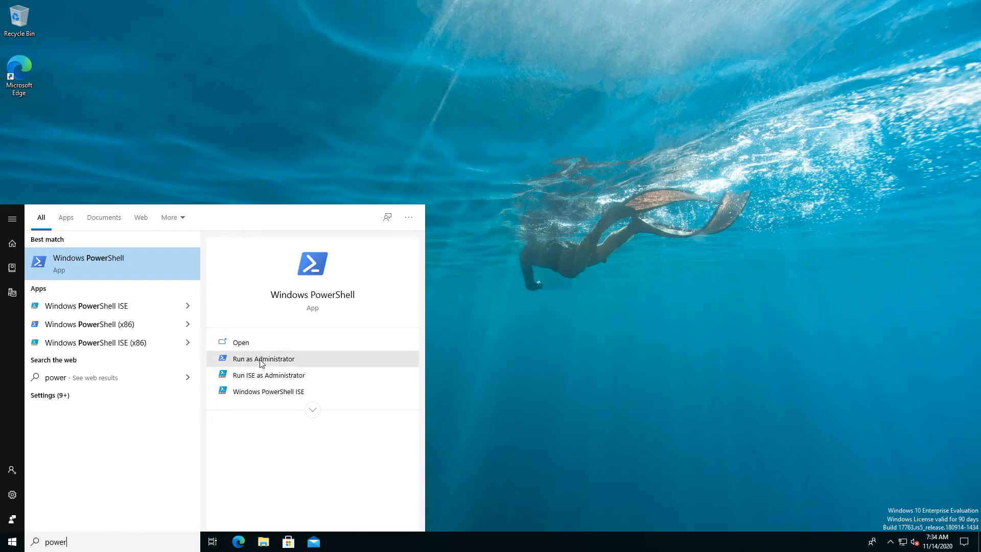
Launch PowerShell as Administrator and approve the UAC prompt.
{"action": "left_click", "coordinate": [261, 359]}
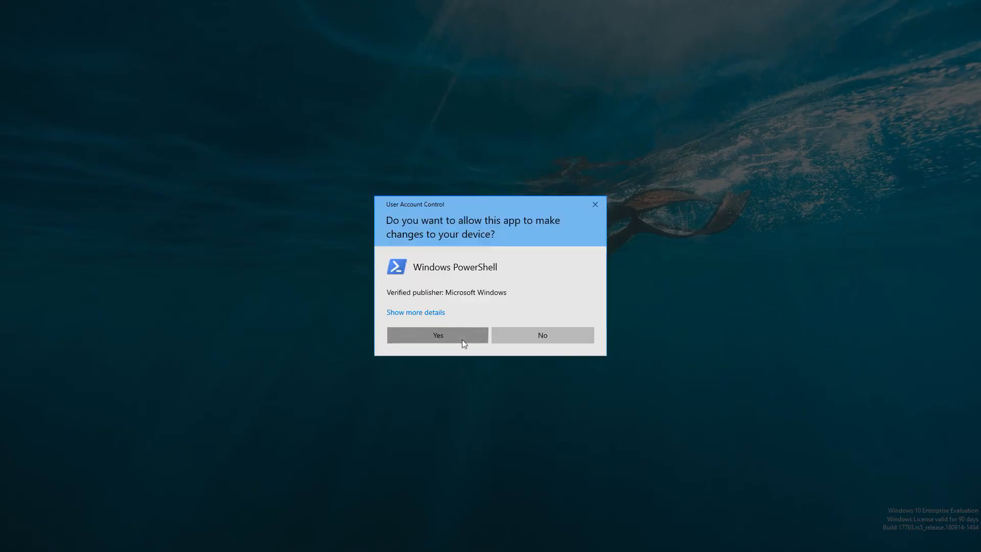
{"action": "left_click", "coordinate": [438, 335]}
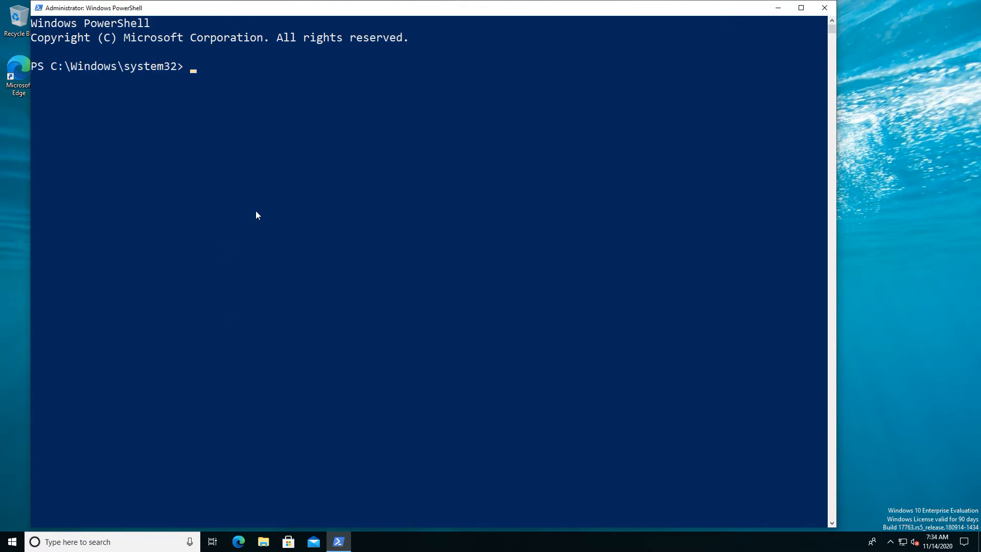
{"action": "mouse_move", "coordinate": [173, 75]}
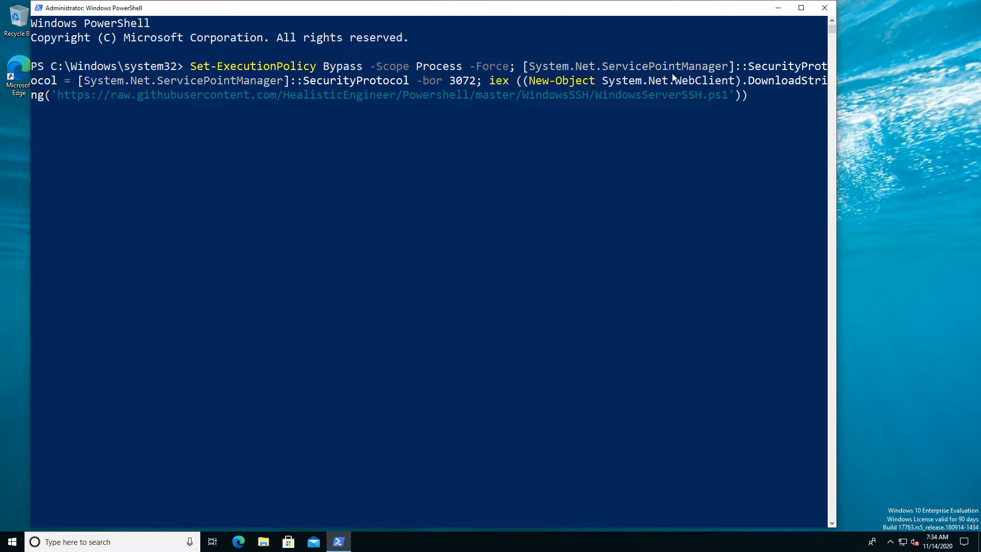
Run the pasted one-liner that downloads and executes WindowsServerSSH.ps1.
{"action": "key", "text": "Return"}
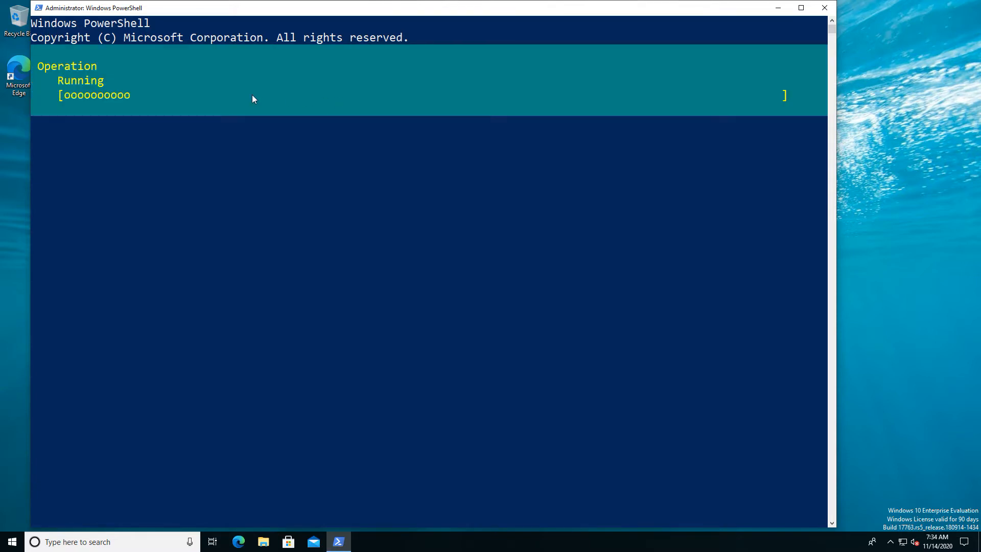
{"action": "mouse_move", "coordinate": [262, 194]}
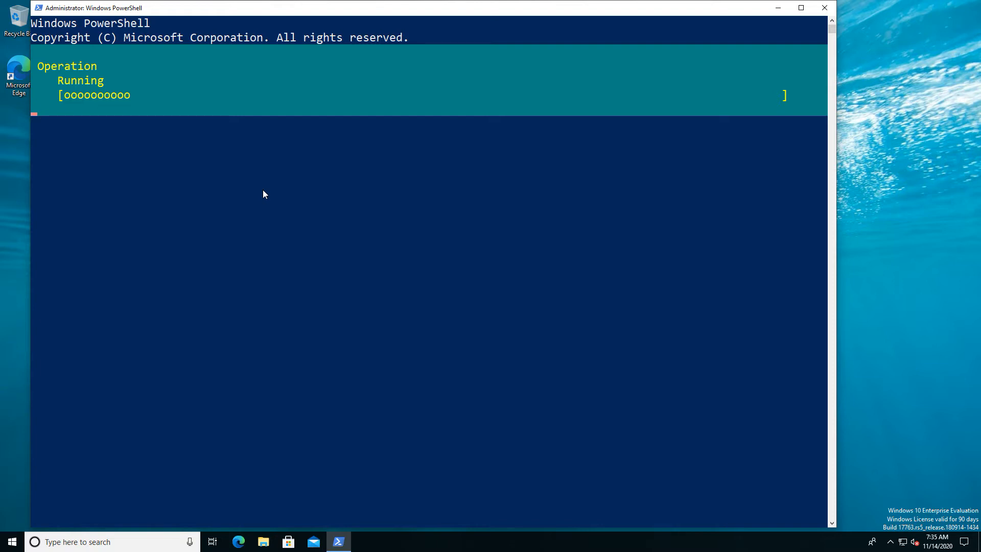
{"action": "mouse_move", "coordinate": [42, 409]}
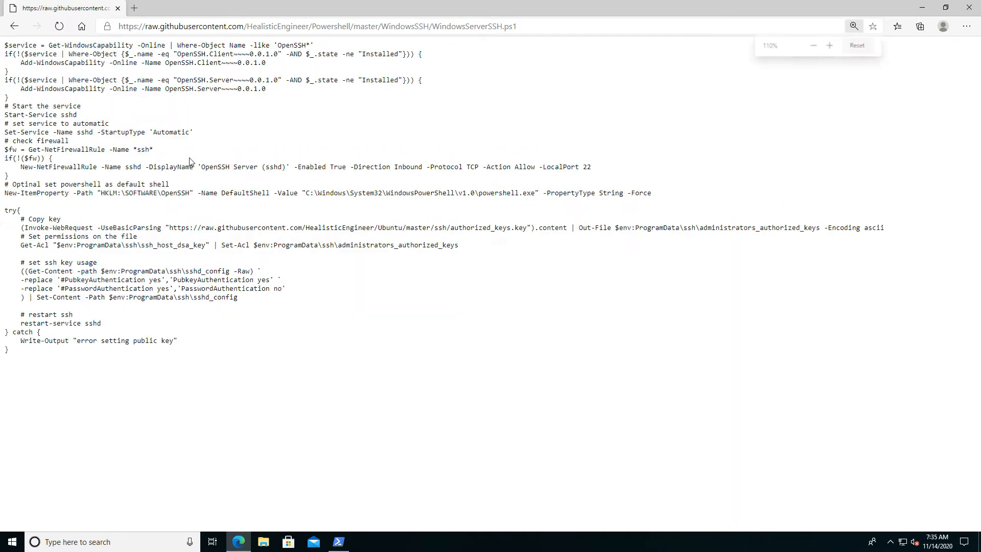
Zoom in on the raw WindowsServerSSH.ps1 text in Edge and select its opening lines.
{"action": "left_click", "coordinate": [828, 45]}
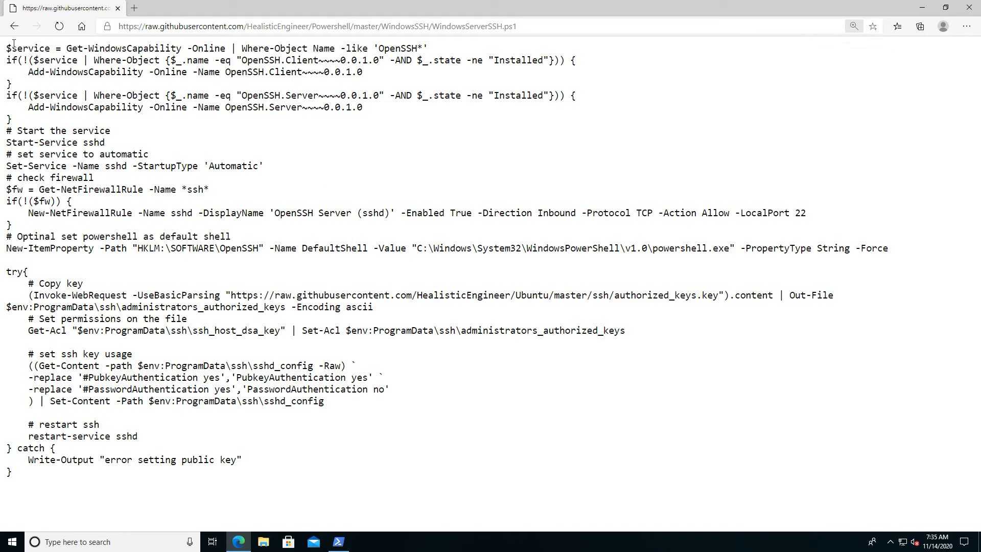
{"action": "left_click_drag", "start_coordinate": [5, 47], "coordinate": [9, 119]}
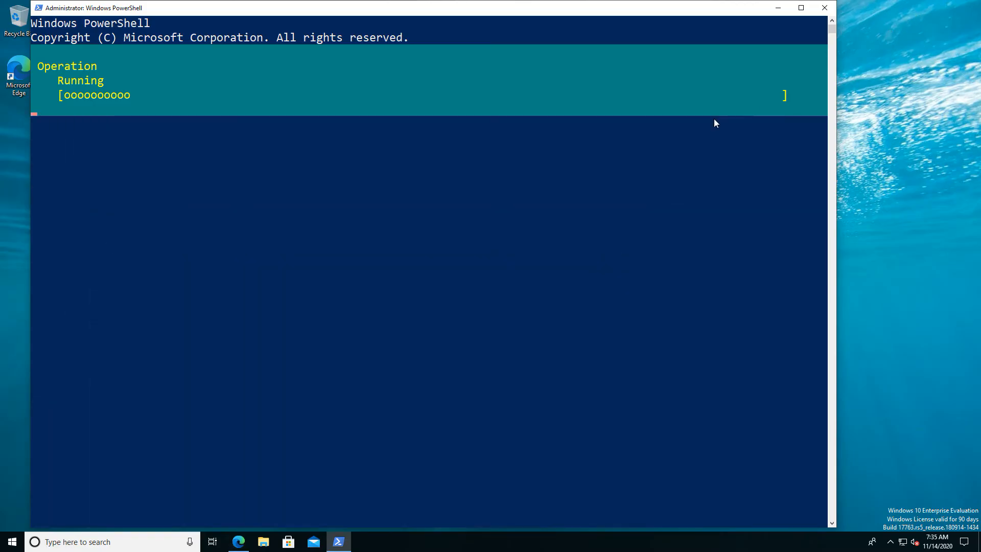
{"action": "mouse_move", "coordinate": [271, 313]}
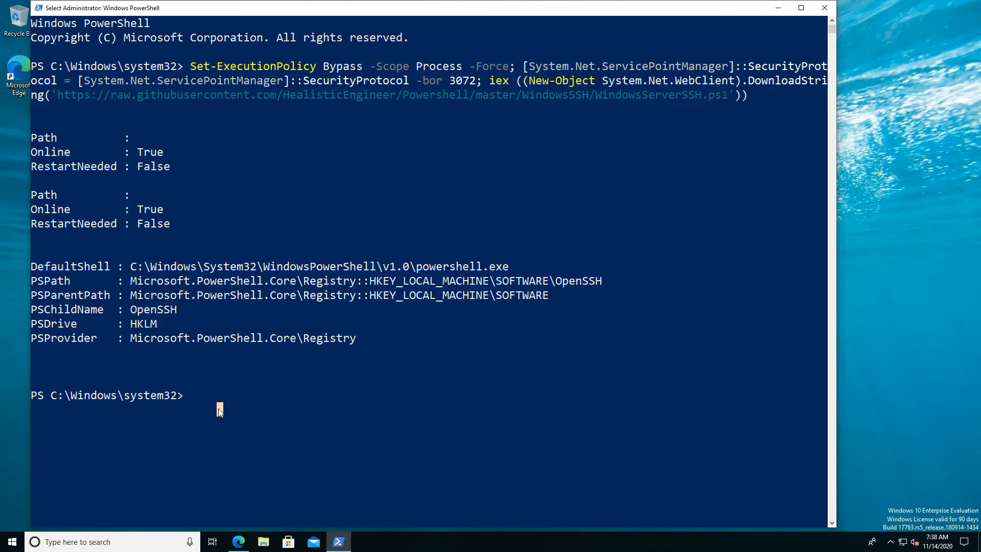
Run Get-WindowsCapability -Online | Where-Object name -like 'OpenSSH*' to confirm client and server are installed.
{"action": "type", "text": "Get-"}
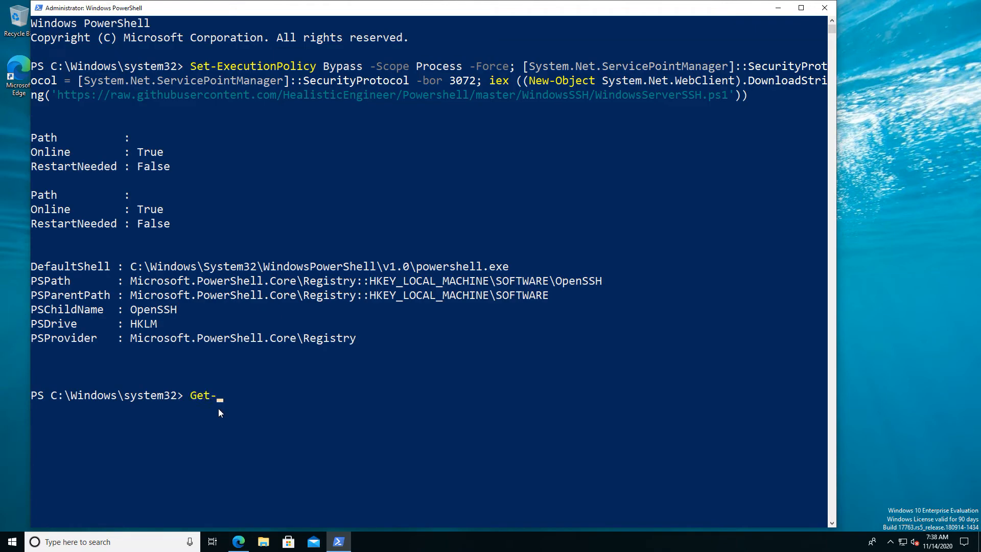
{"action": "type", "text": "windows"}
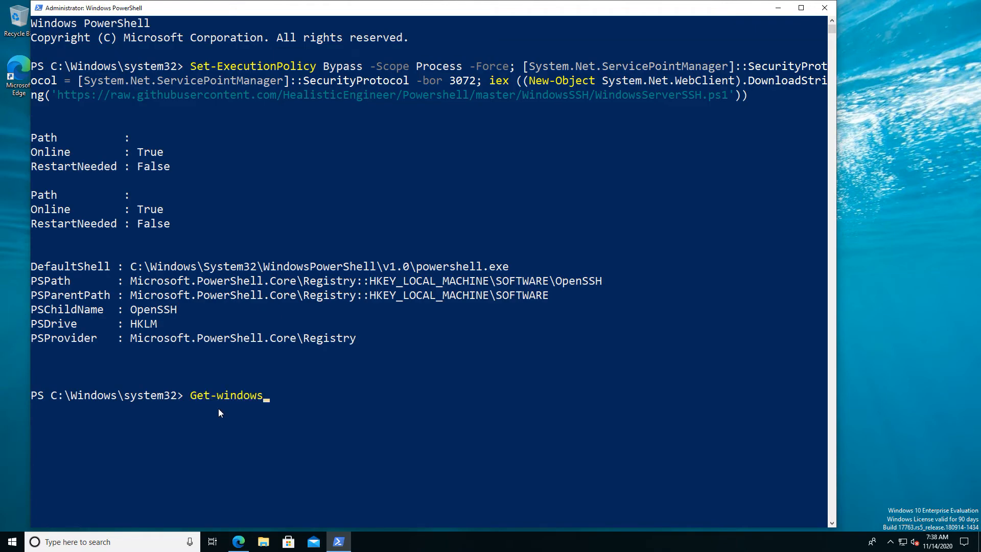
{"action": "type", "text": "Cat"}
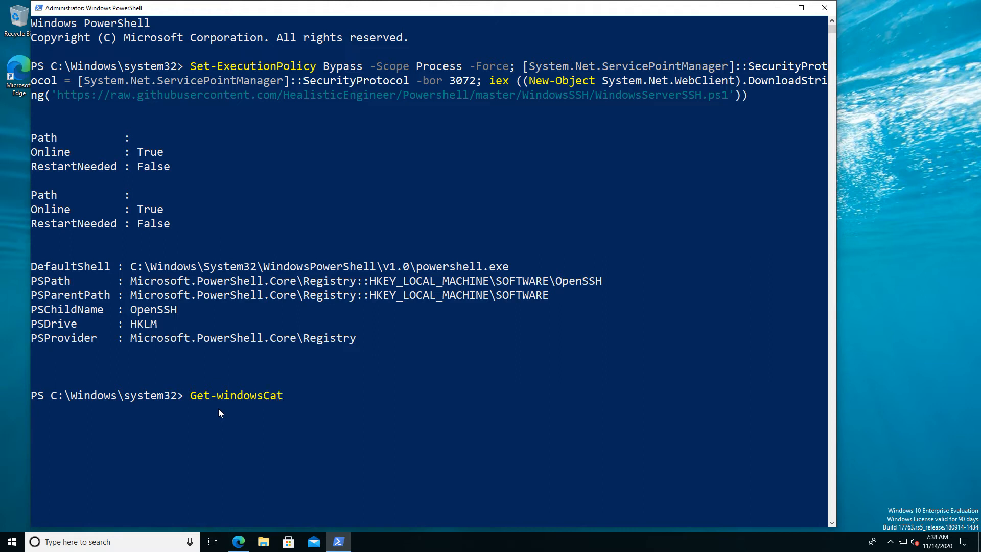
{"action": "key", "text": "Backspace"}
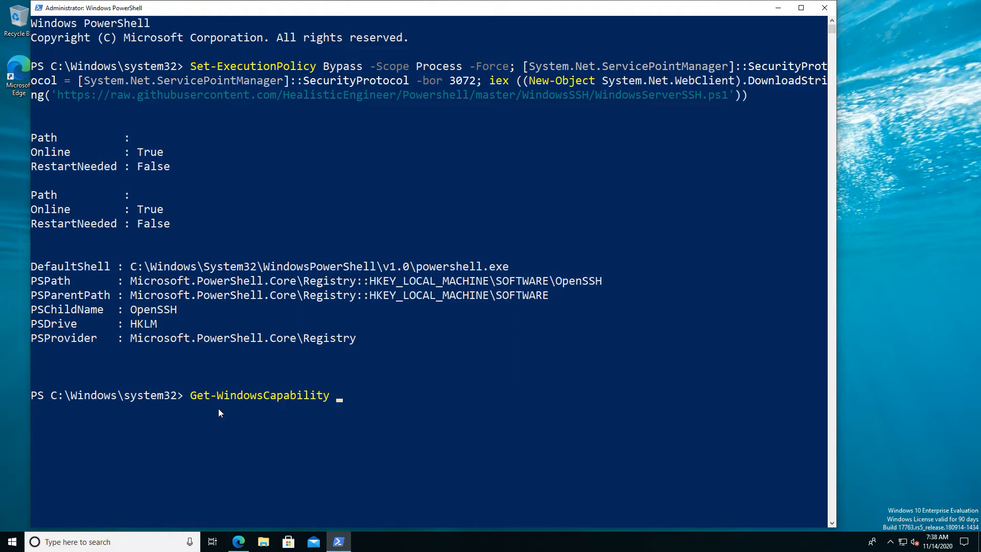
{"action": "type", "text": "-O"}
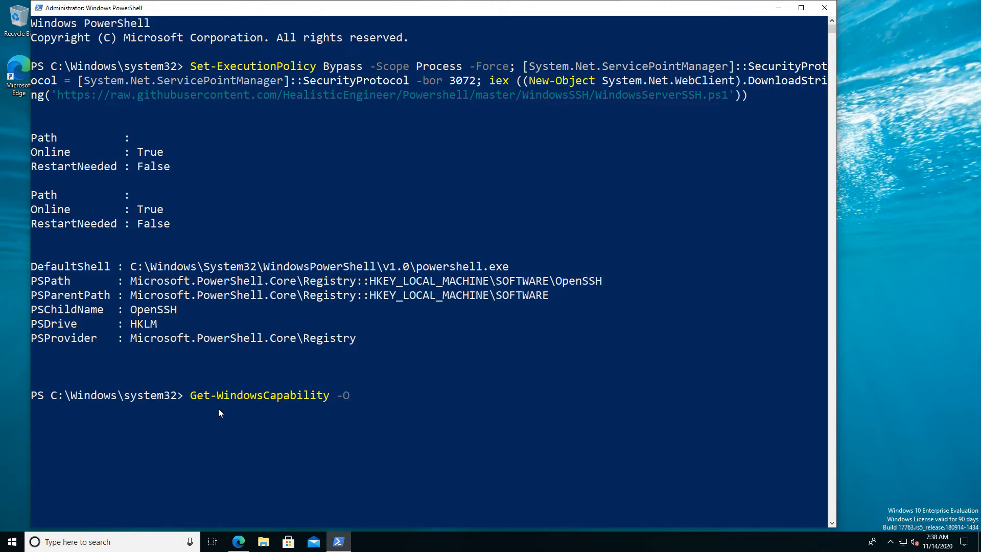
{"action": "type", "text": "nline"}
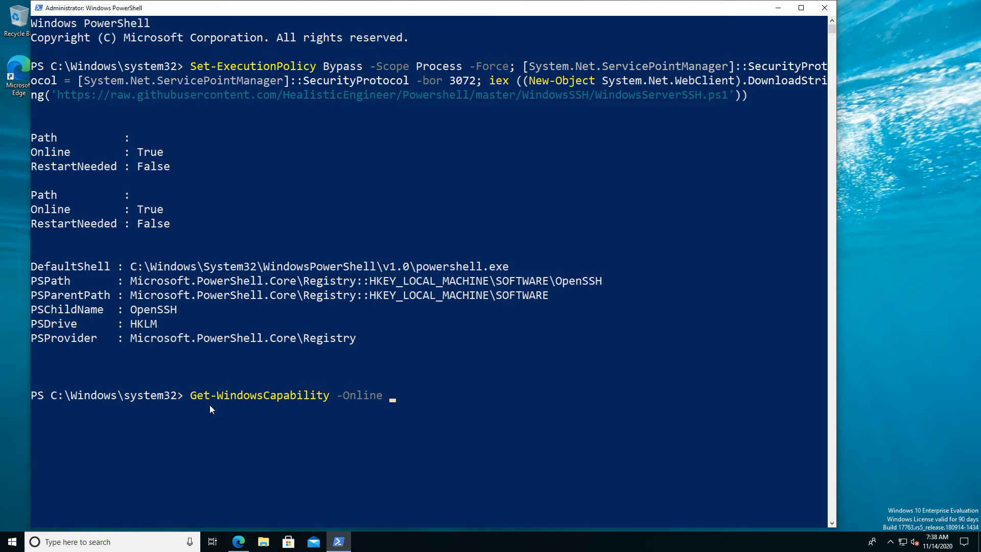
{"action": "type", "text": "| wher"}
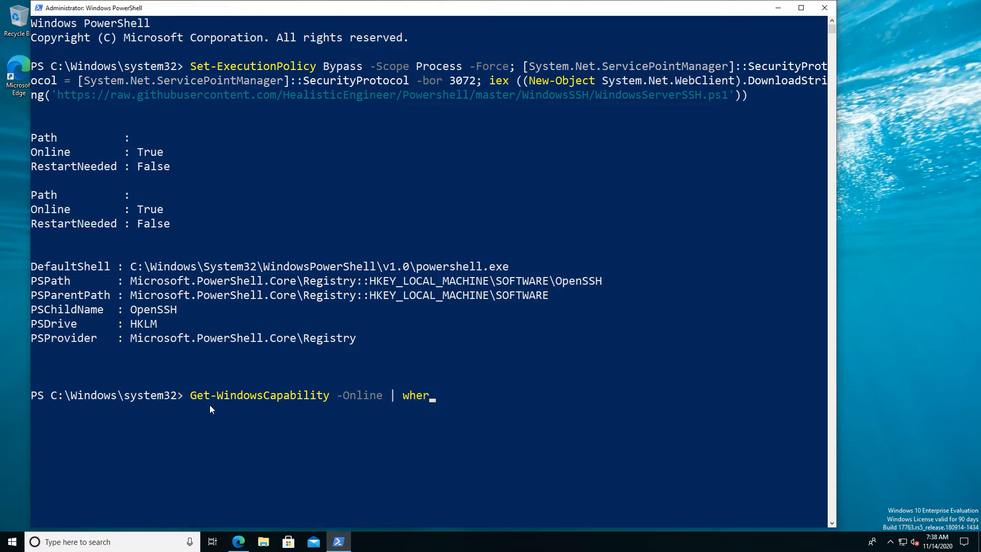
{"action": "type", "text": "e-Object"}
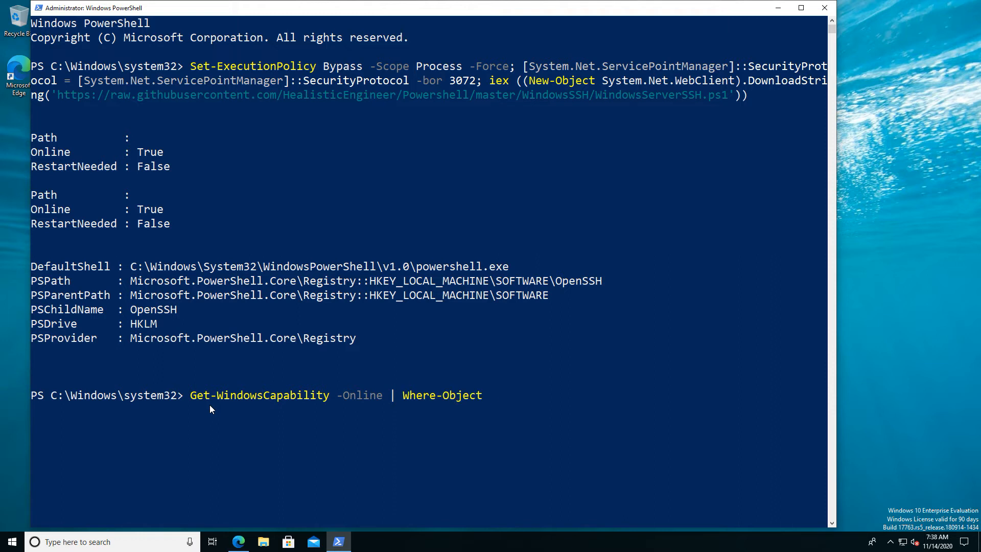
{"action": "type", "text": "name -"}
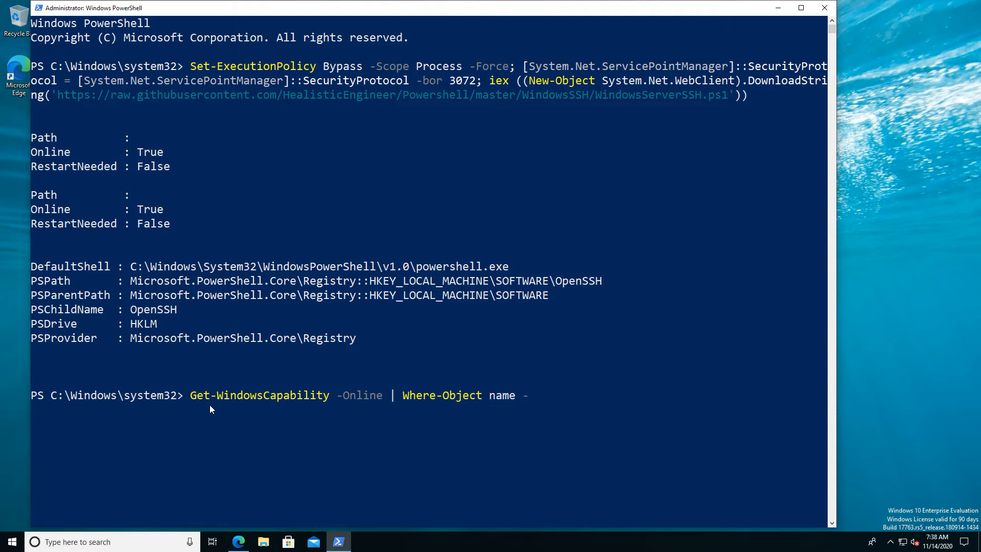
{"action": "type", "text": "-like"}
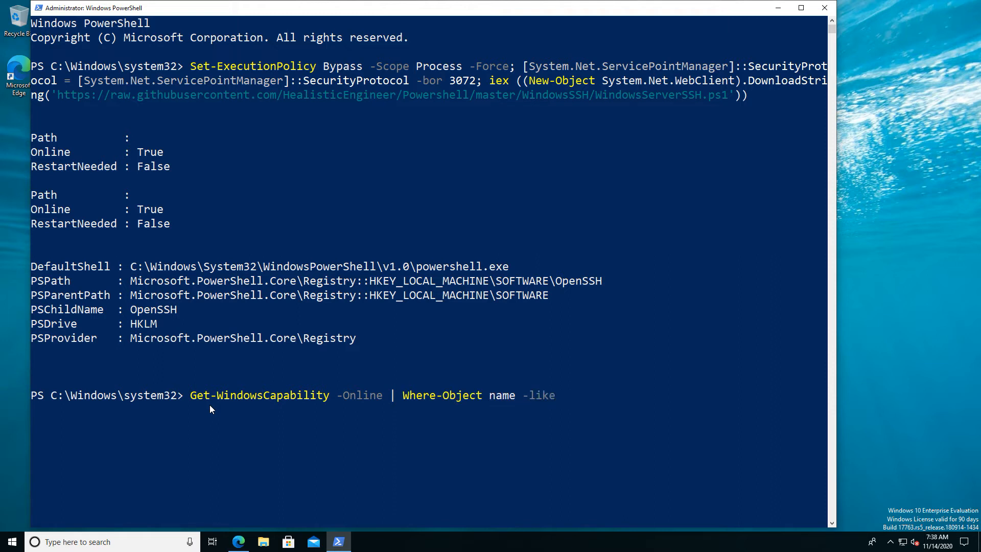
{"action": "type", "text": "'Open"}
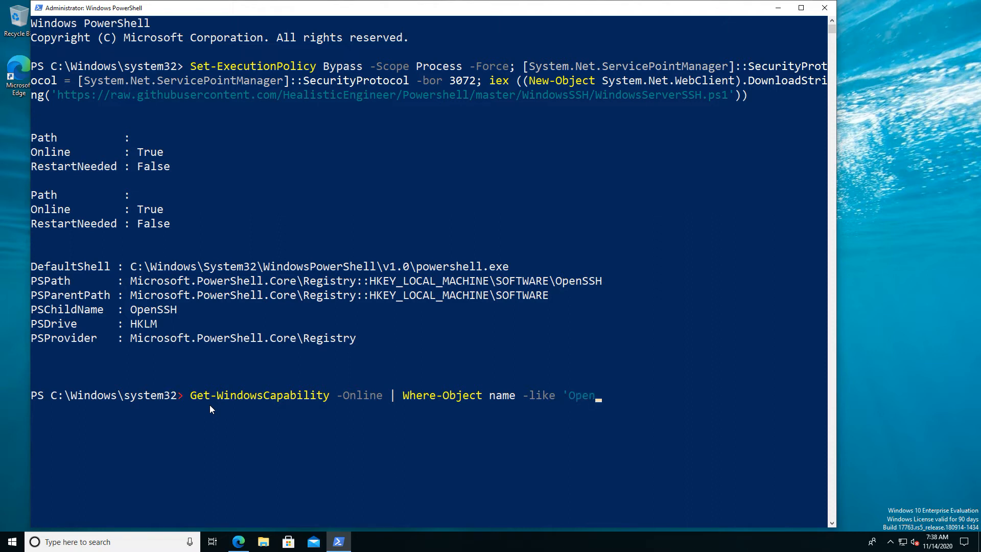
{"action": "type", "text": "SSH'"}
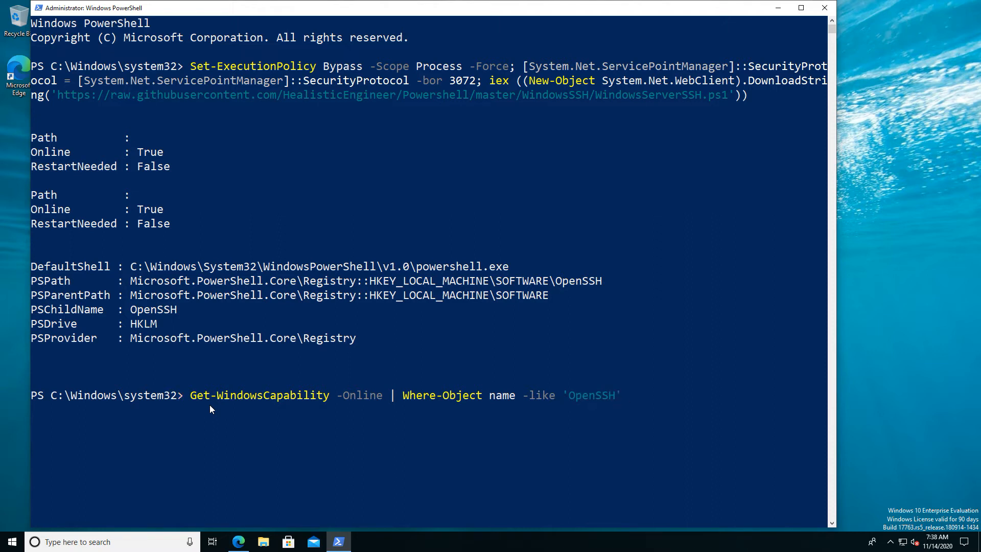
{"action": "key", "text": "Return"}
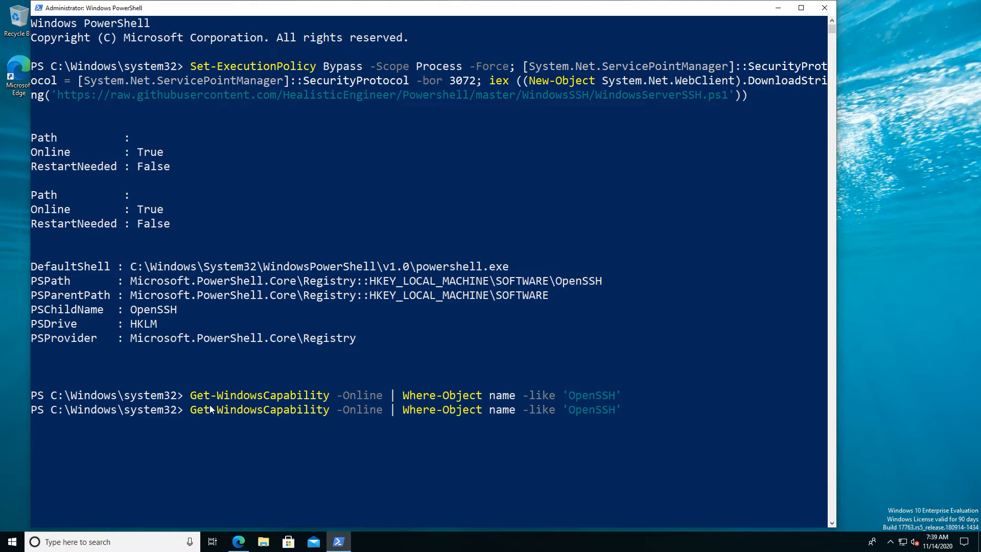
{"action": "type", "text": "*"}
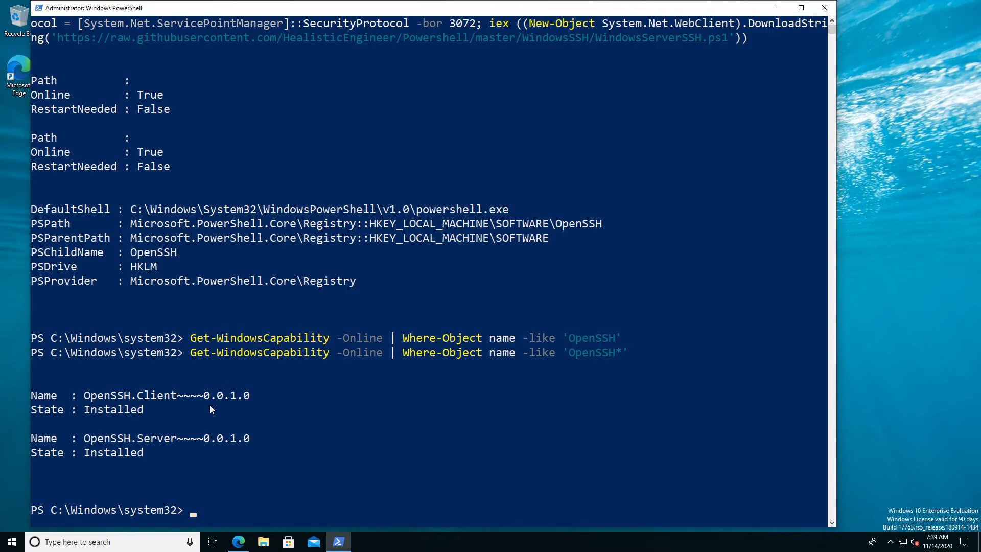
{"action": "mouse_move", "coordinate": [197, 384]}
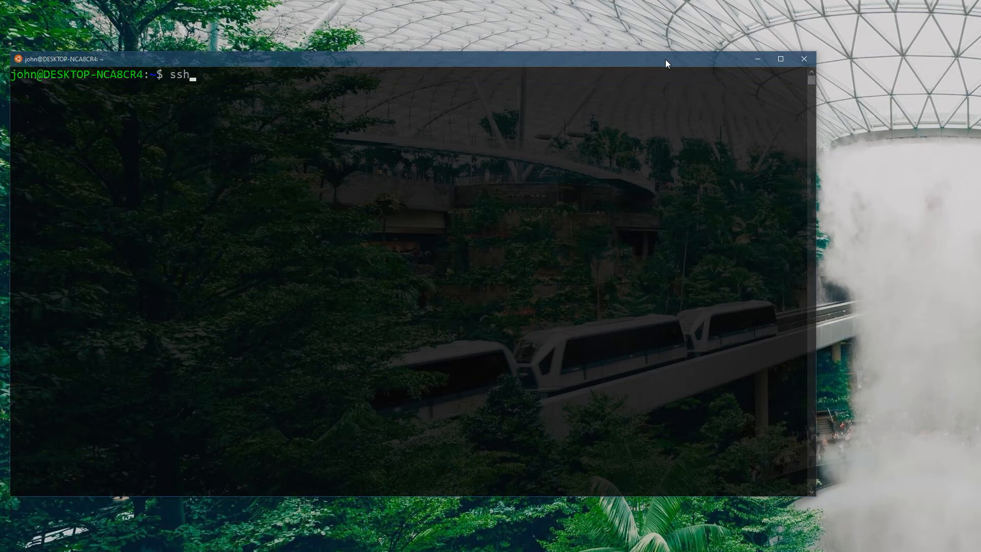
SSH as tipsforitpros to 192.168.1.215, accept the host key with yes, then exit the session.
{"action": "type", "text": "t"}
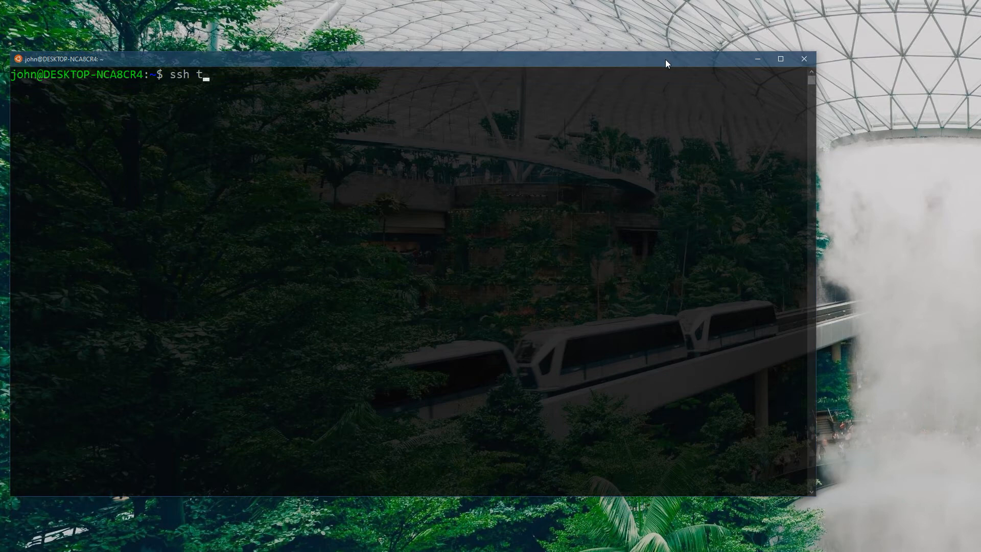
{"action": "type", "text": "ipsforit"}
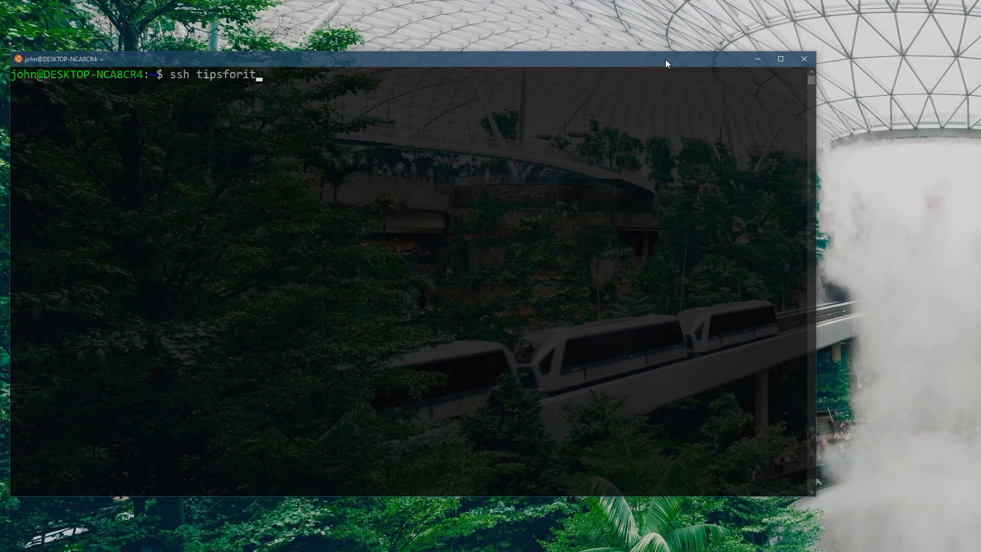
{"action": "type", "text": "pros"}
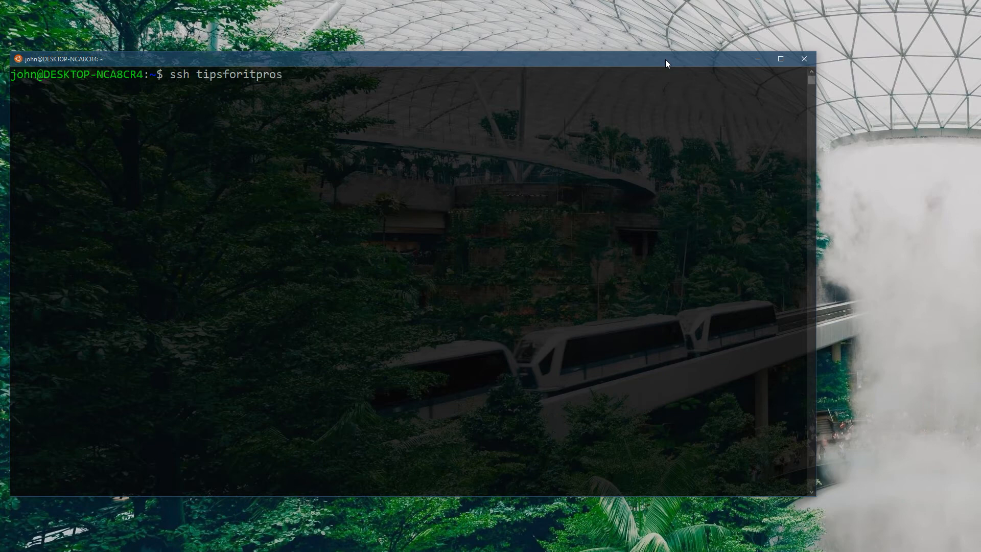
{"action": "type", "text": "@"}
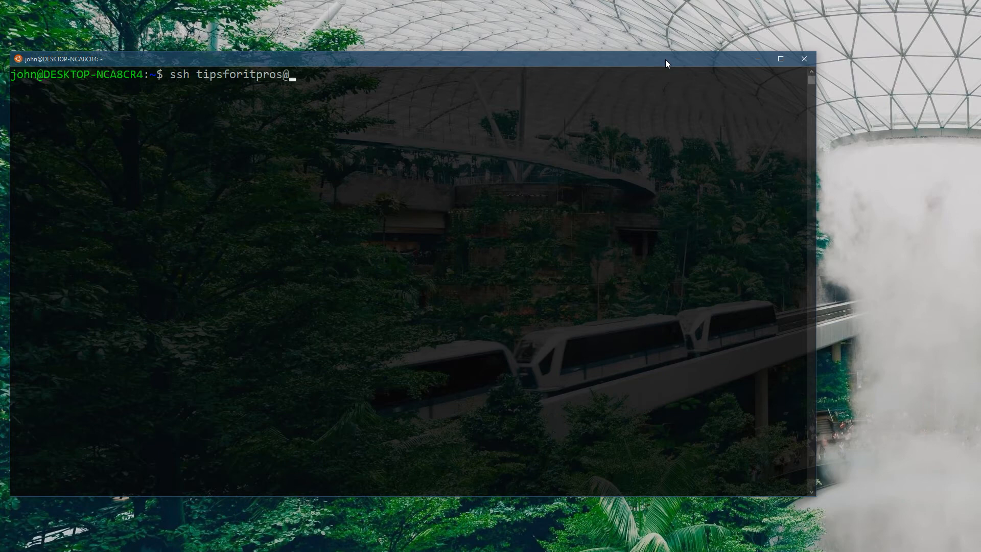
{"action": "type", "text": "192.168"}
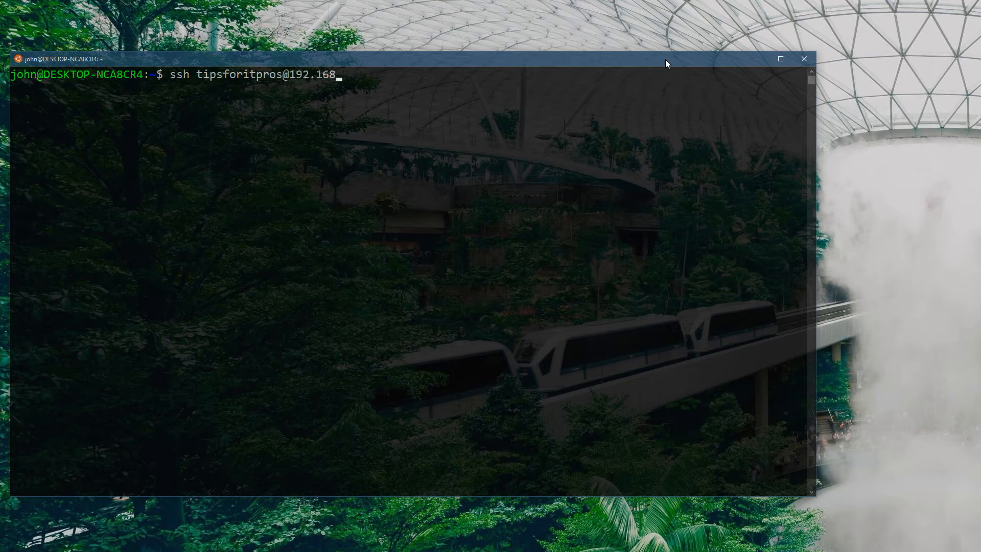
{"action": "type", "text": ".1.215"}
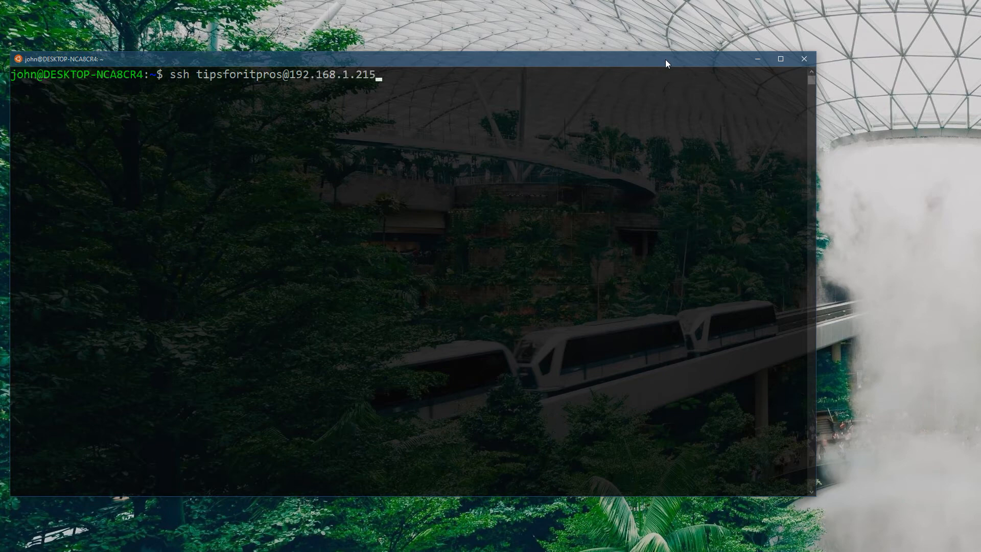
{"action": "type", "text": "yes"}
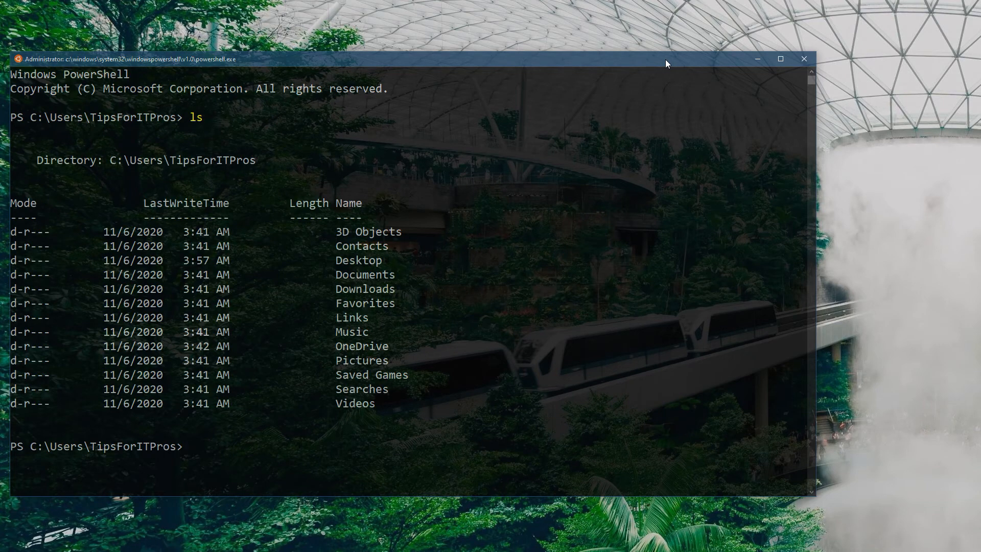
{"action": "type", "text": "exit"}
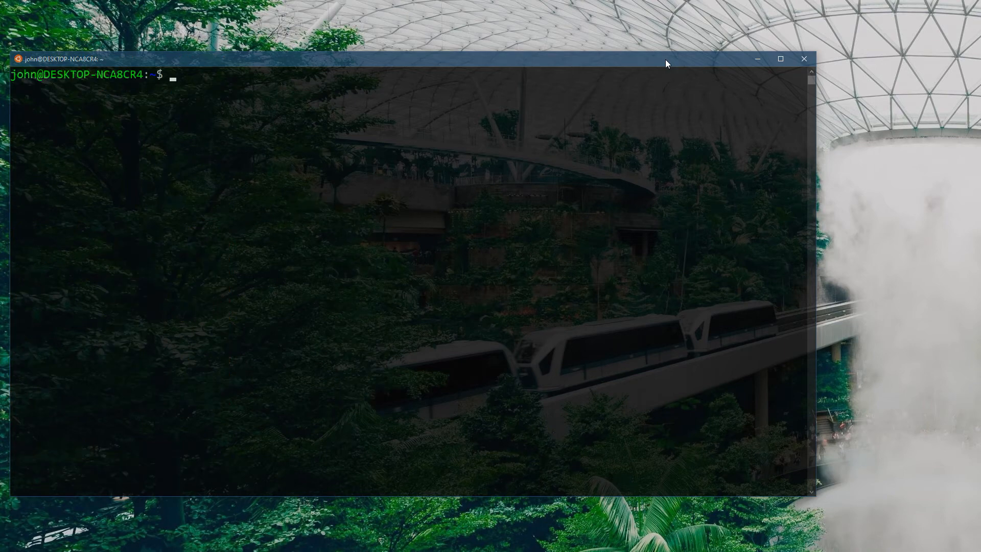
Attempt SSH to 192.168.1.215 as testuser, get Permission denied, and close the Ubuntu terminal.
{"action": "type", "text": "ssh tipsforitpros@192.168.1.215"}
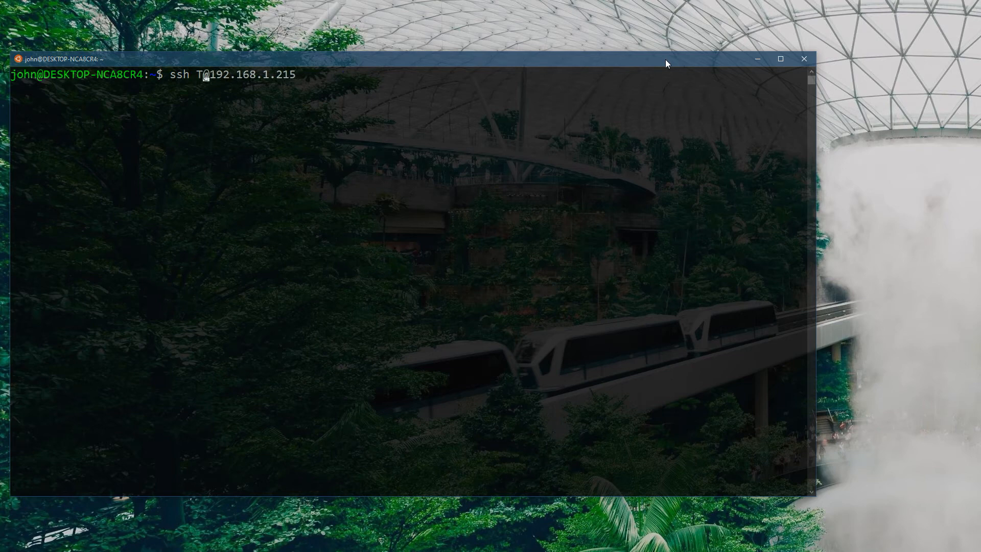
{"action": "type", "text": "estuser"}
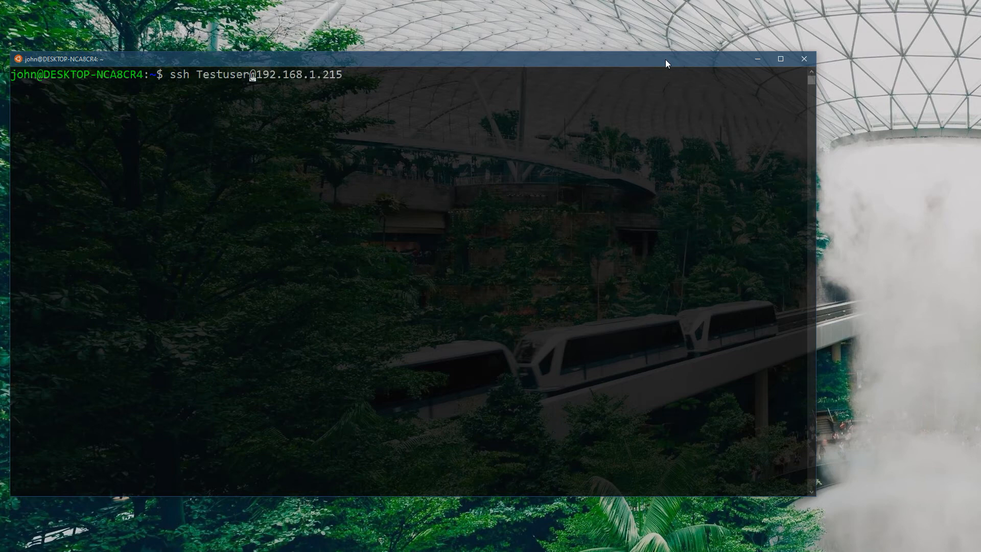
{"action": "key", "text": "Return"}
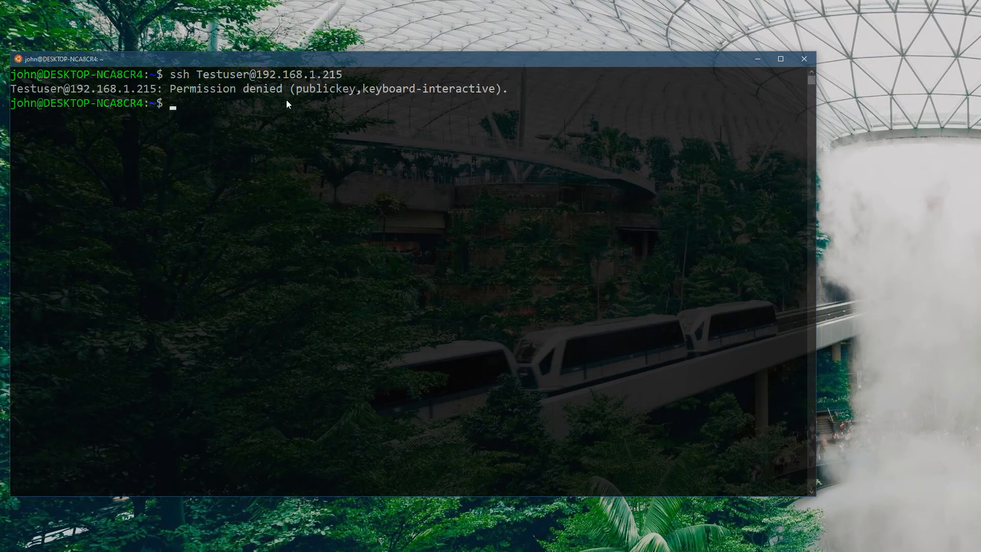
{"action": "mouse_move", "coordinate": [337, 236]}
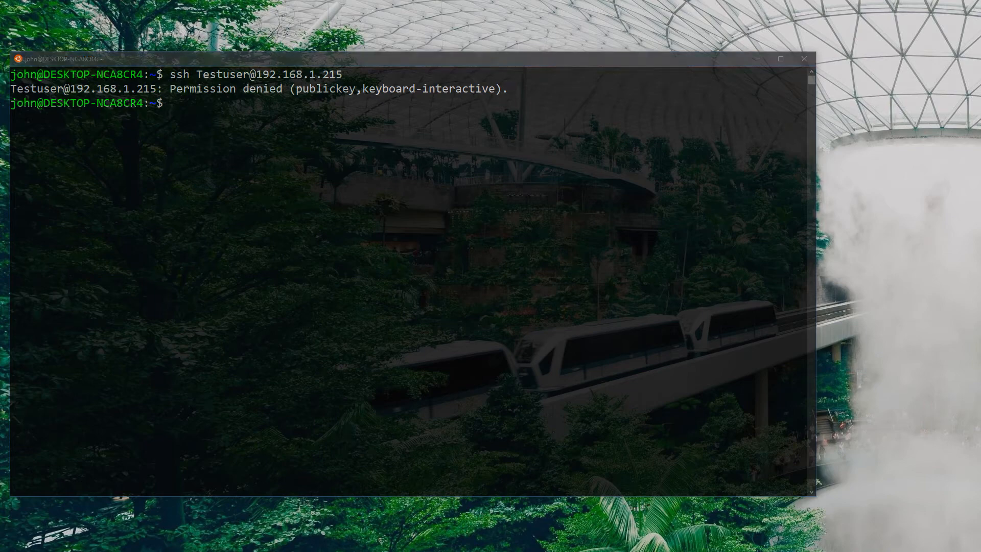
{"action": "left_click", "coordinate": [804, 59]}
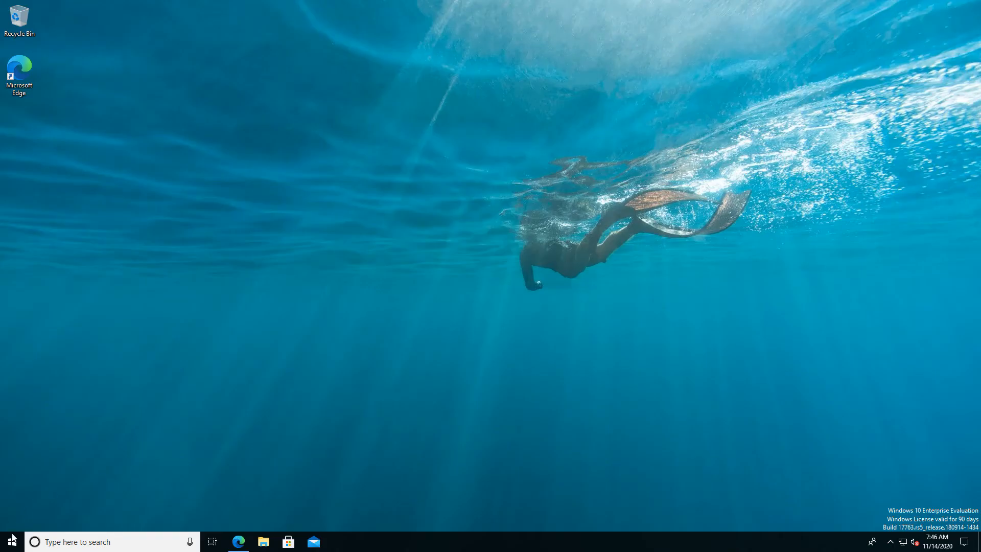
Launch a non-elevated Windows PowerShell for TestUser via a Start search for 'Power'.
{"action": "left_click", "coordinate": [11, 541]}
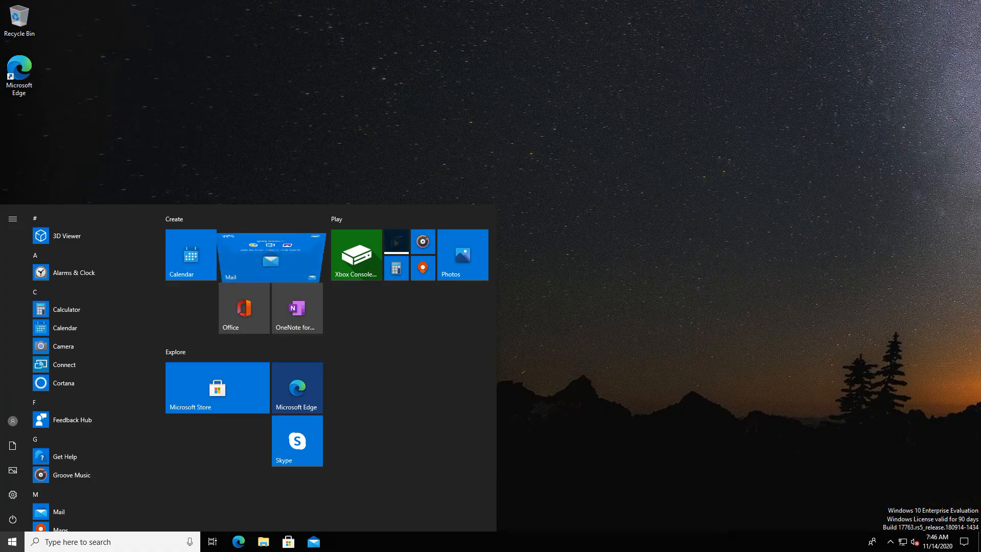
{"action": "left_click", "coordinate": [309, 153]}
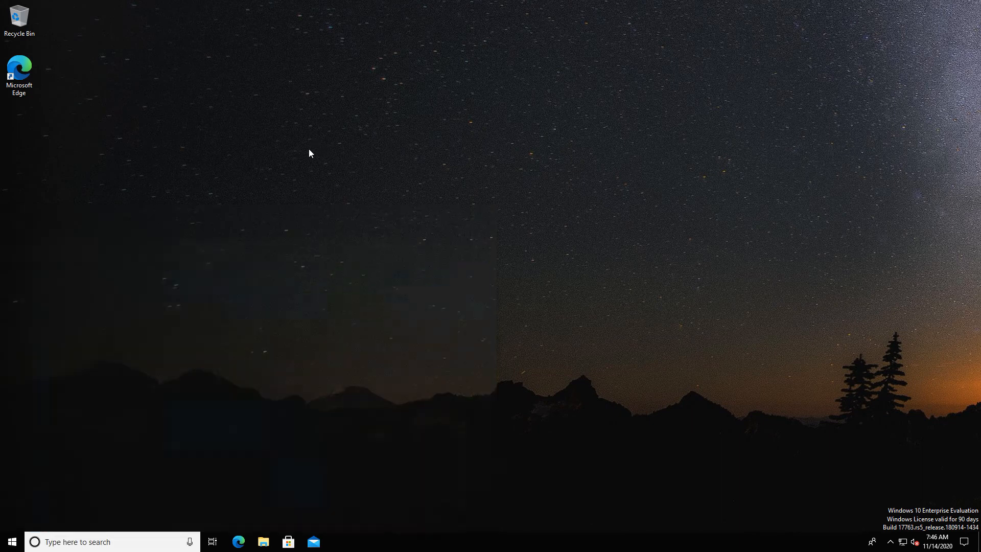
{"action": "left_click", "coordinate": [11, 541]}
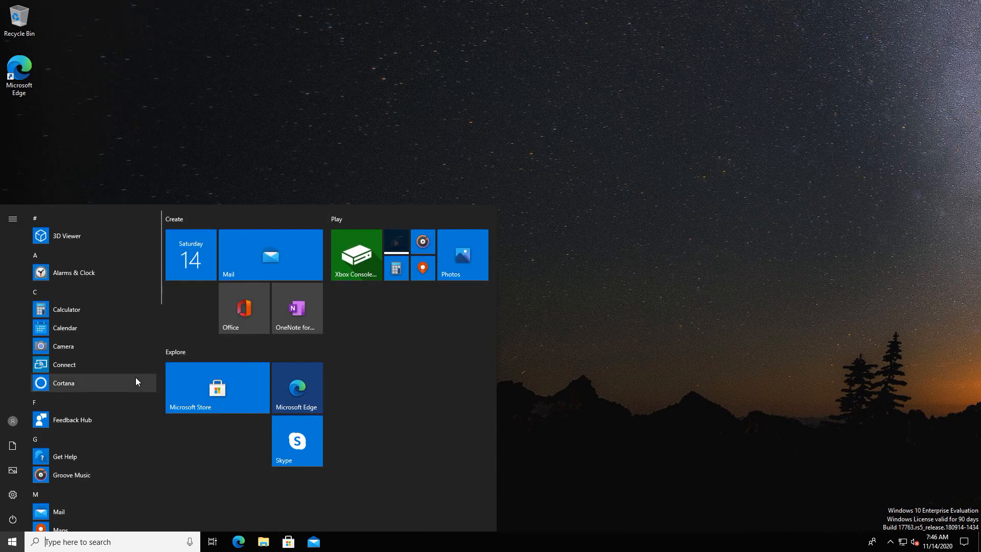
{"action": "type", "text": "Powers"}
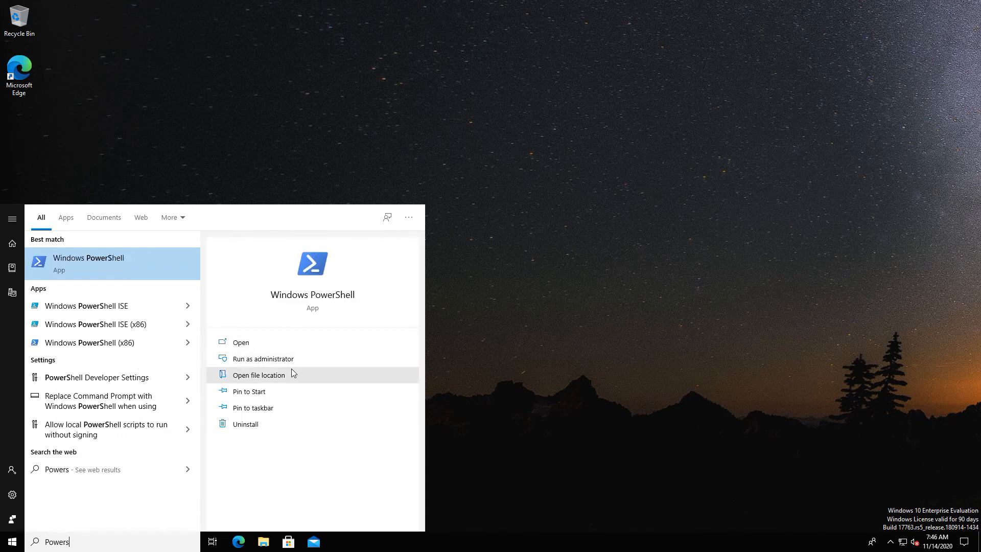
{"action": "mouse_move", "coordinate": [290, 373]}
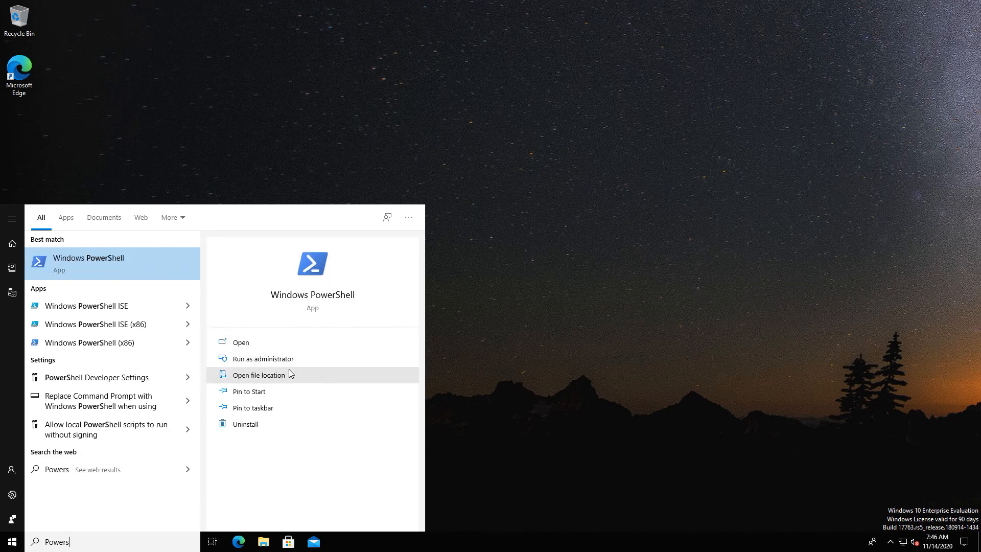
{"action": "left_click", "coordinate": [241, 342]}
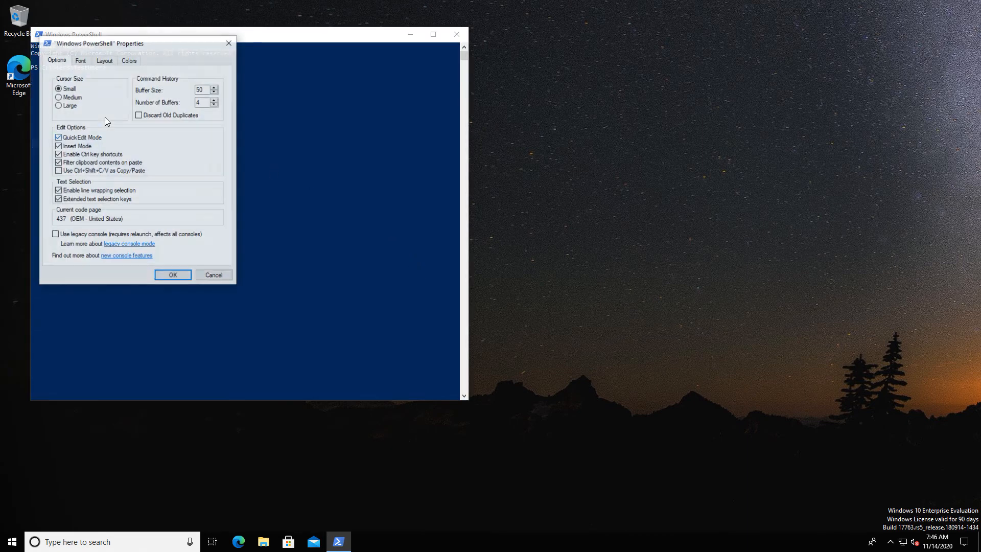
Choose a larger console font size in the window's Font properties.
{"action": "left_click", "coordinate": [80, 60]}
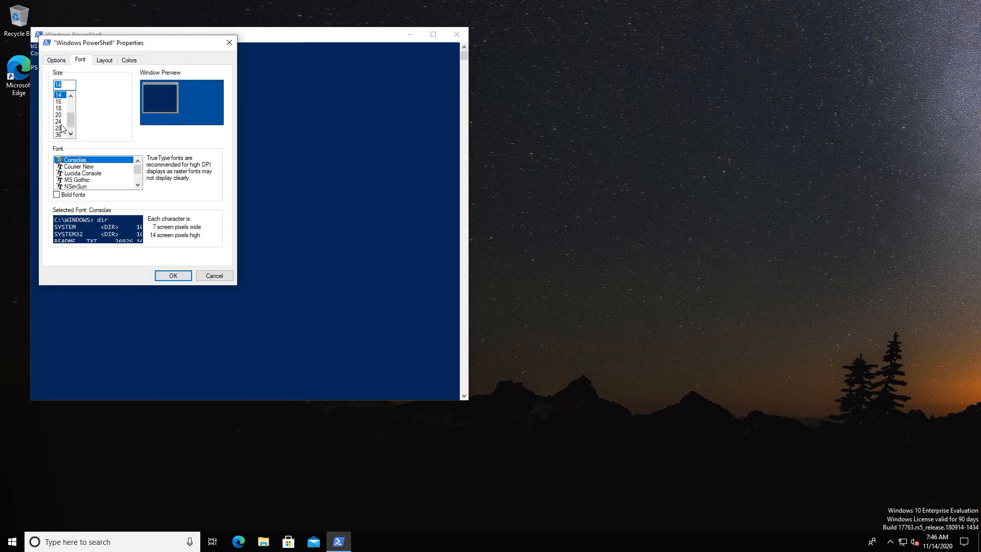
{"action": "left_click", "coordinate": [173, 276]}
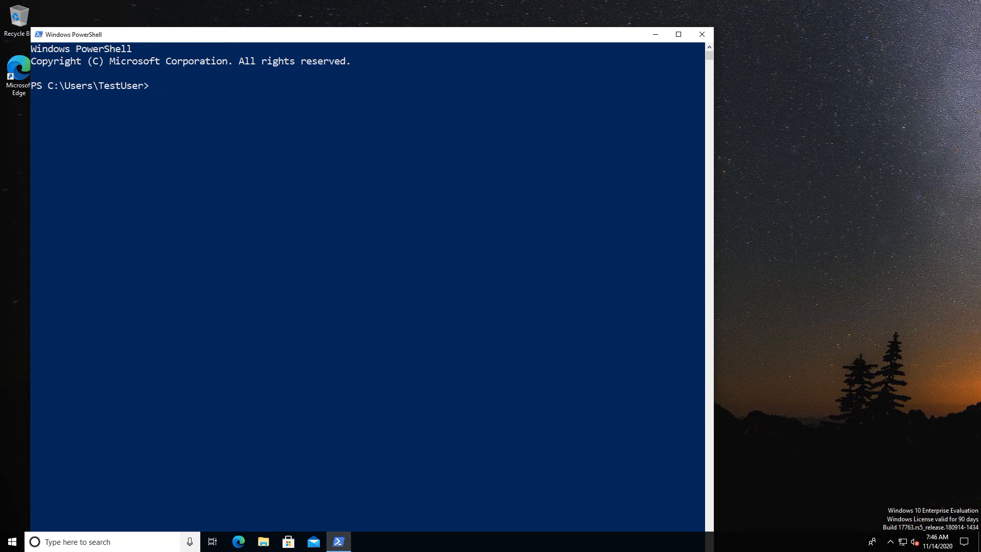
Create a .ssh folder in $env:USERPROFILE with New-Item -ItemType Directory -Force.
{"action": "type", "text": "New-item -Path $env:USERPROFILE -Name .ssh -ItemType Directory -force"}
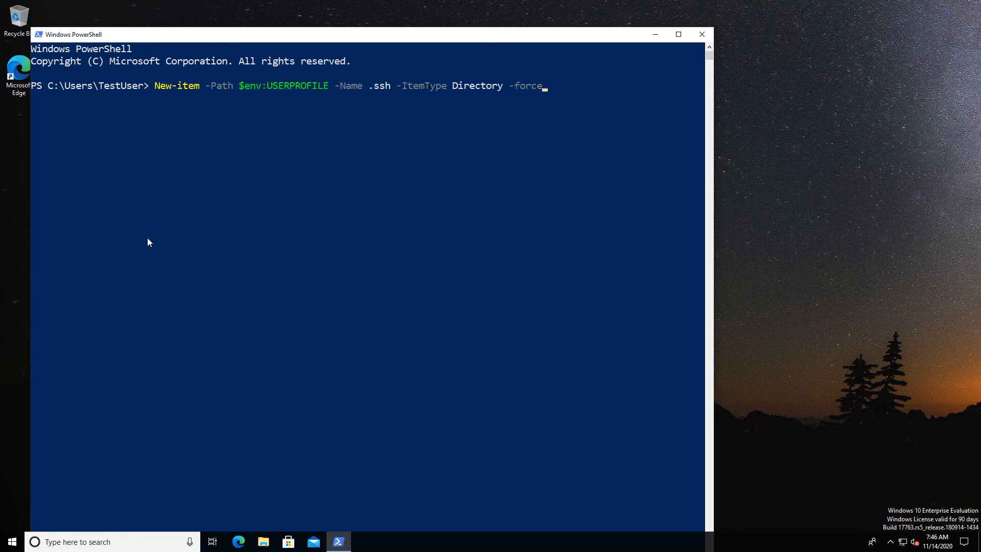
{"action": "key", "text": "Return"}
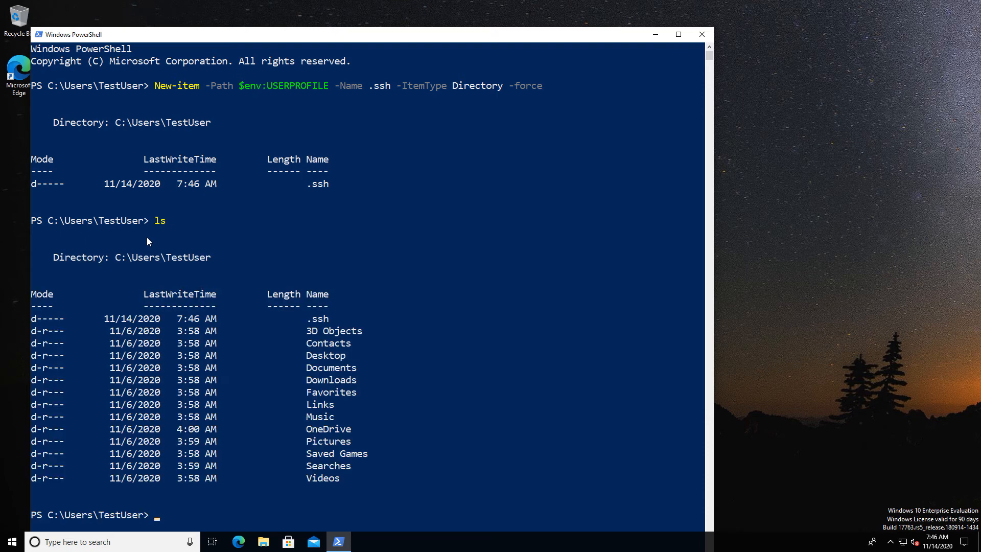
{"action": "mouse_move", "coordinate": [313, 326]}
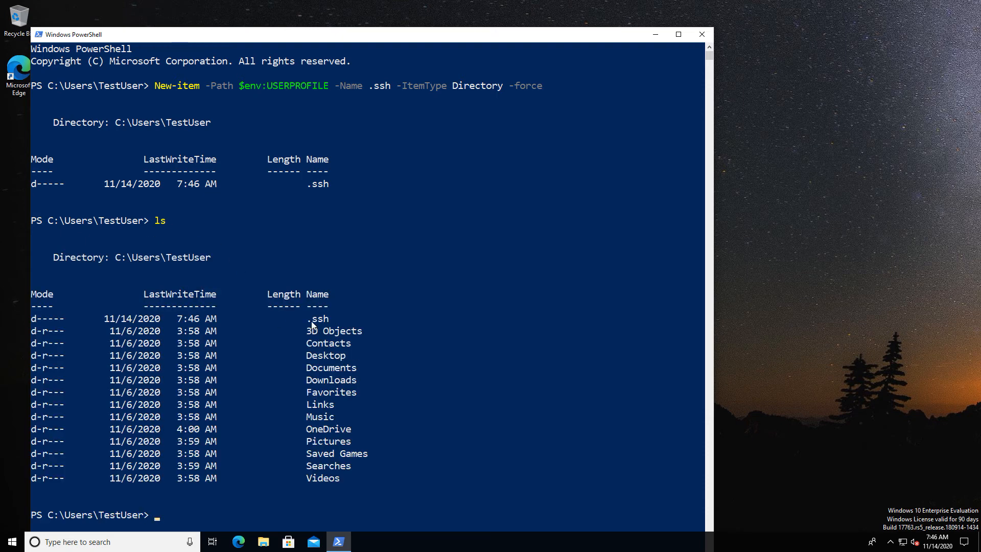
{"action": "mouse_move", "coordinate": [242, 354]}
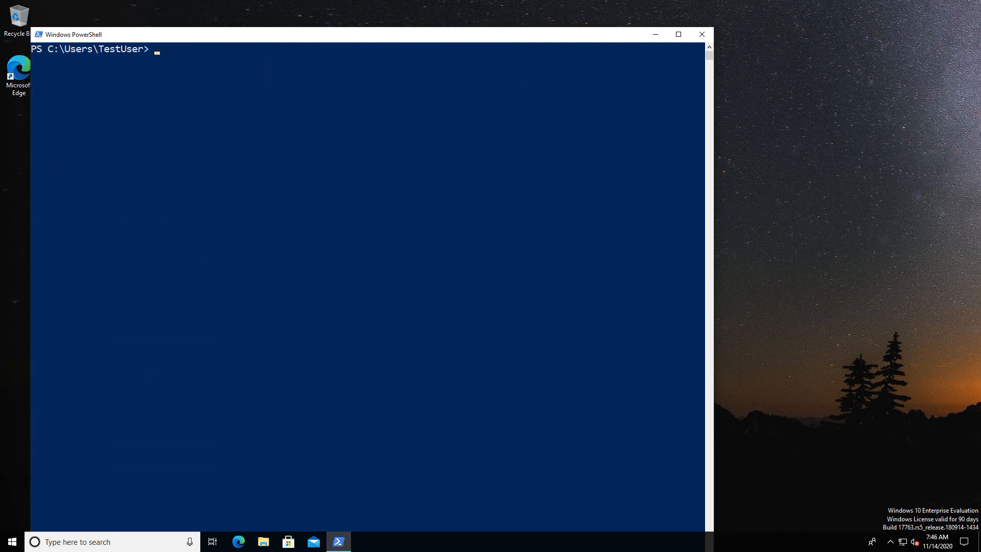
Download the GitHub public key into .ssh\authorized_keys with Invoke-WebRequest -UseBasicParsing and show its content.
{"action": "type", "text": "(Invoke-WebRequest \"https://raw.githubusercontent.com/HealisticEngineer/Ubuntu/master/ssh/authorized_keys.key\").content | Out-File $env:USERPROFILE\\.ssh\\authorized_keys -Encoding ascii"}
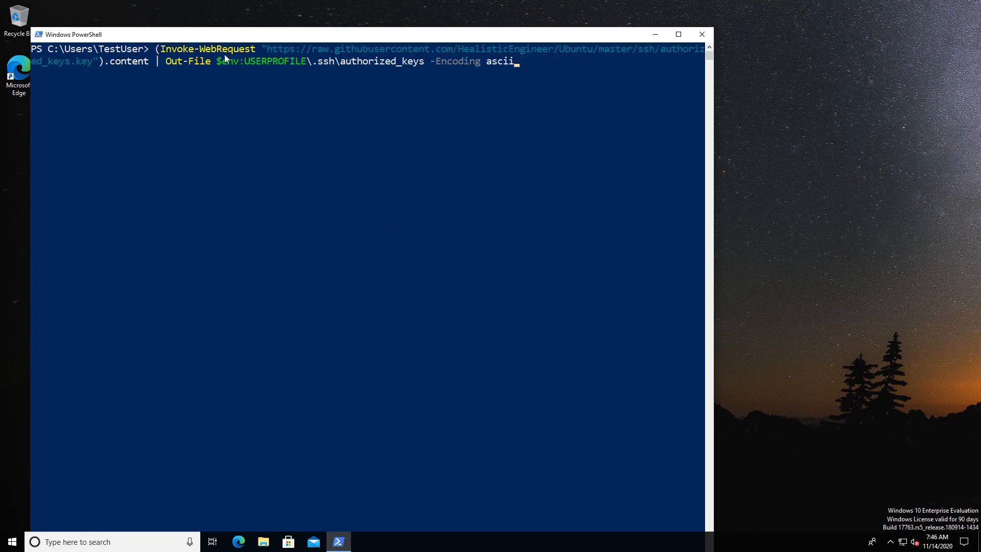
{"action": "mouse_move", "coordinate": [325, 179]}
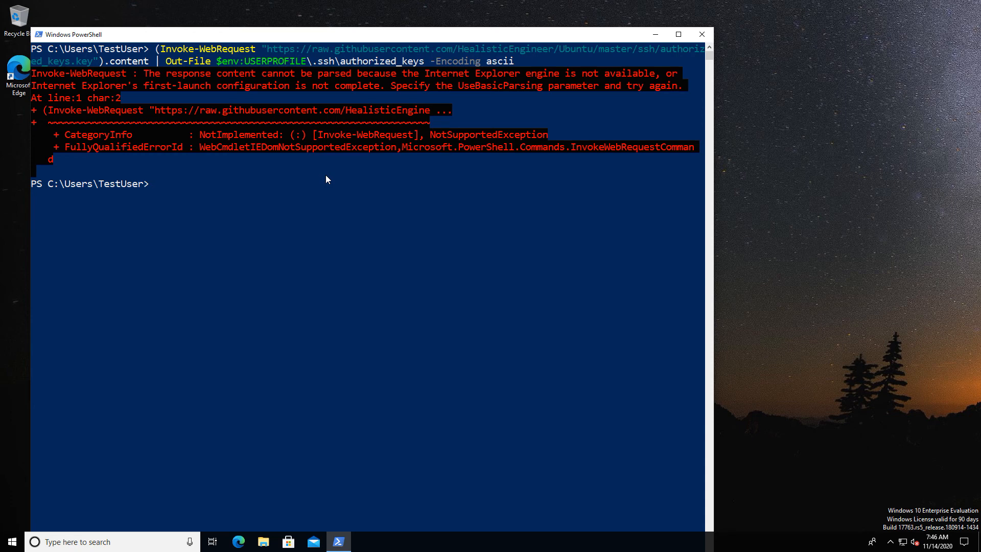
{"action": "mouse_move", "coordinate": [191, 70]}
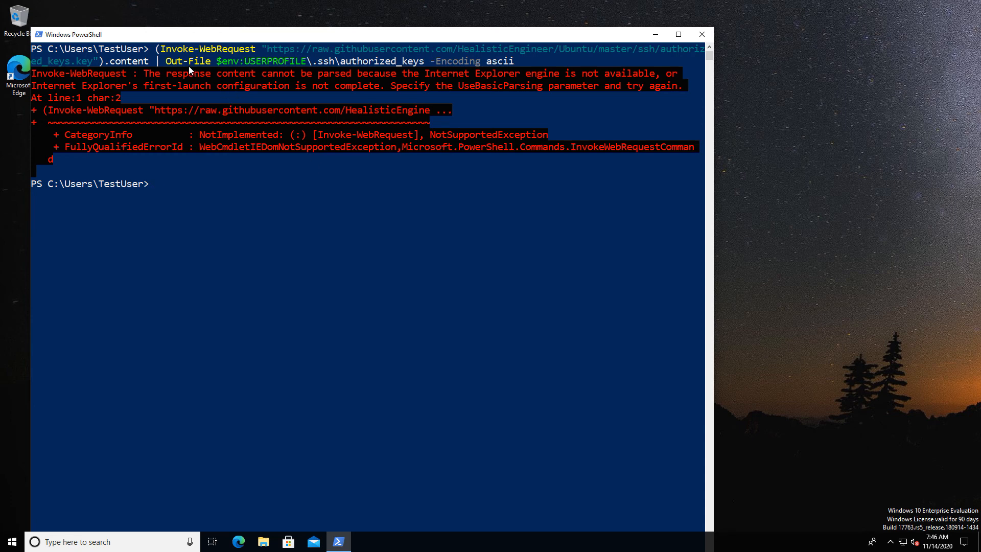
{"action": "key", "text": "Up"}
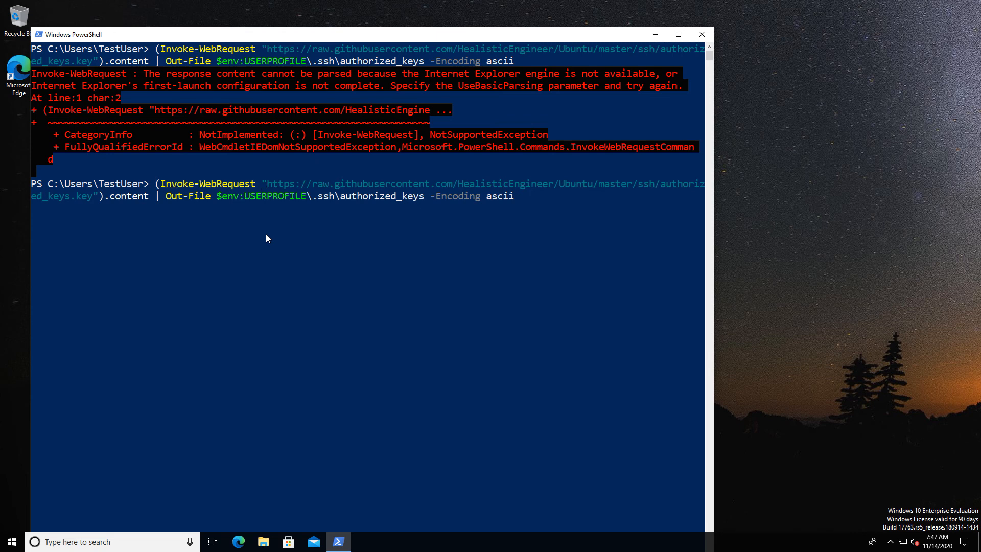
{"action": "type", "text": "-ue"}
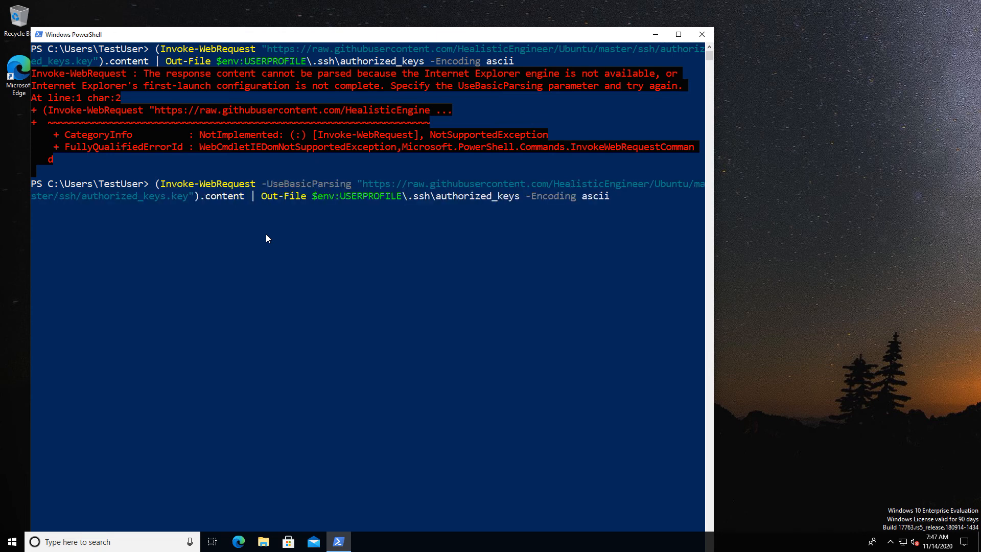
{"action": "key", "text": "Return"}
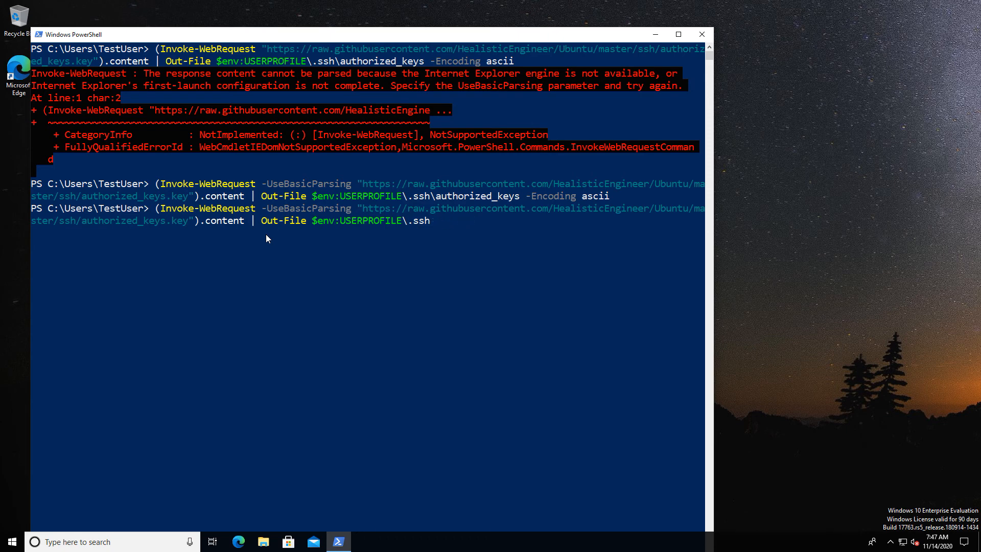
{"action": "key", "text": "Return"}
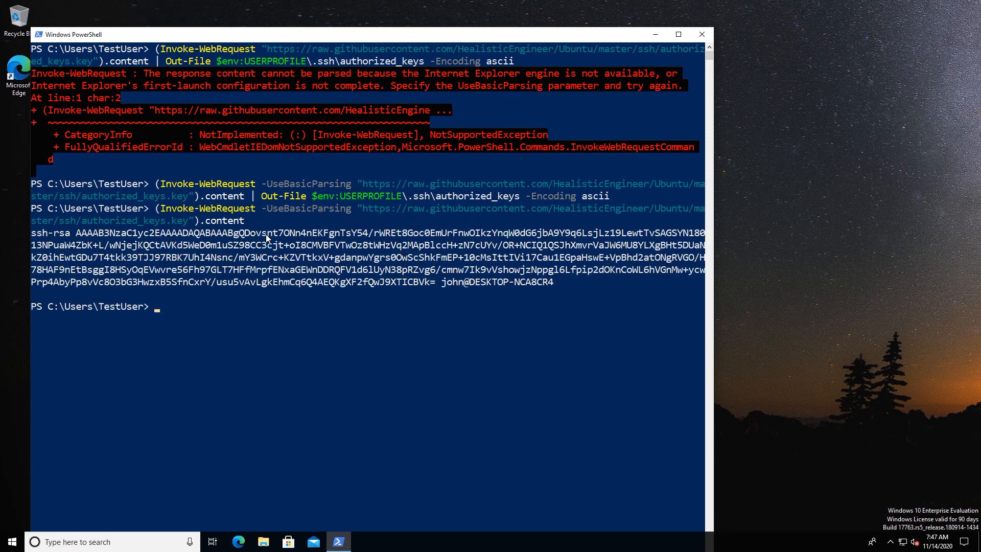
Change into .ssh and print authorized_keys with cat .\authorized_keys.
{"action": "type", "text": "cd"}
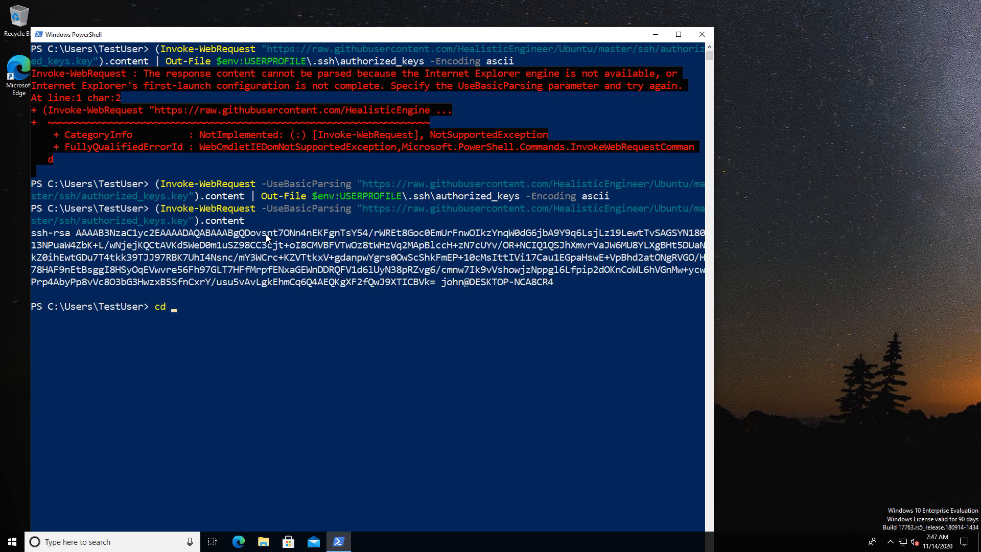
{"action": "type", "text": ".ssh"}
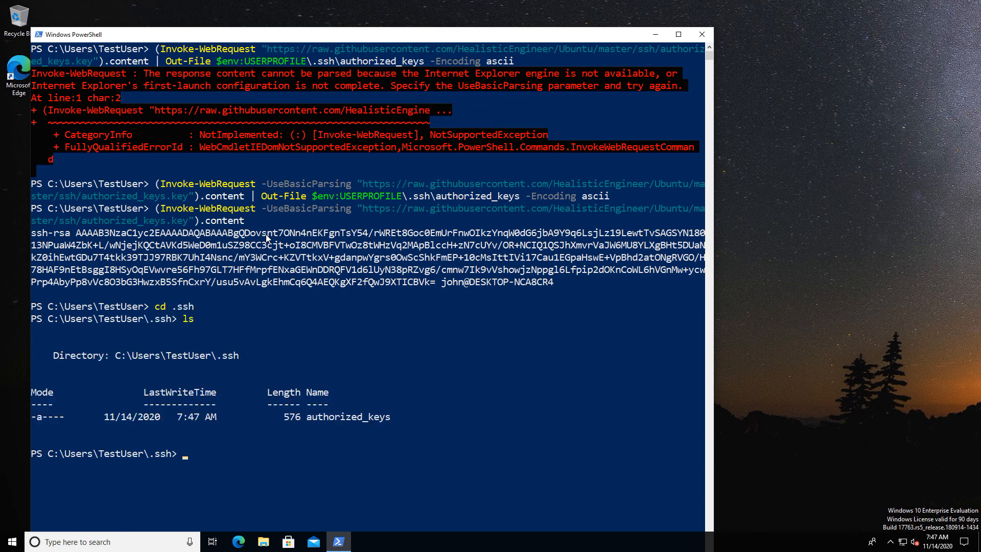
{"action": "mouse_move", "coordinate": [360, 430]}
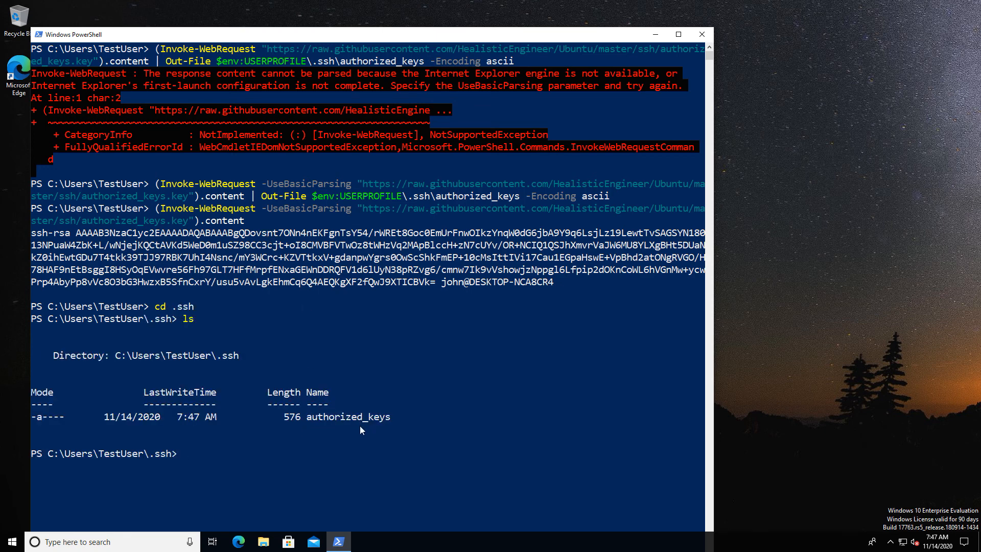
{"action": "mouse_move", "coordinate": [231, 381]}
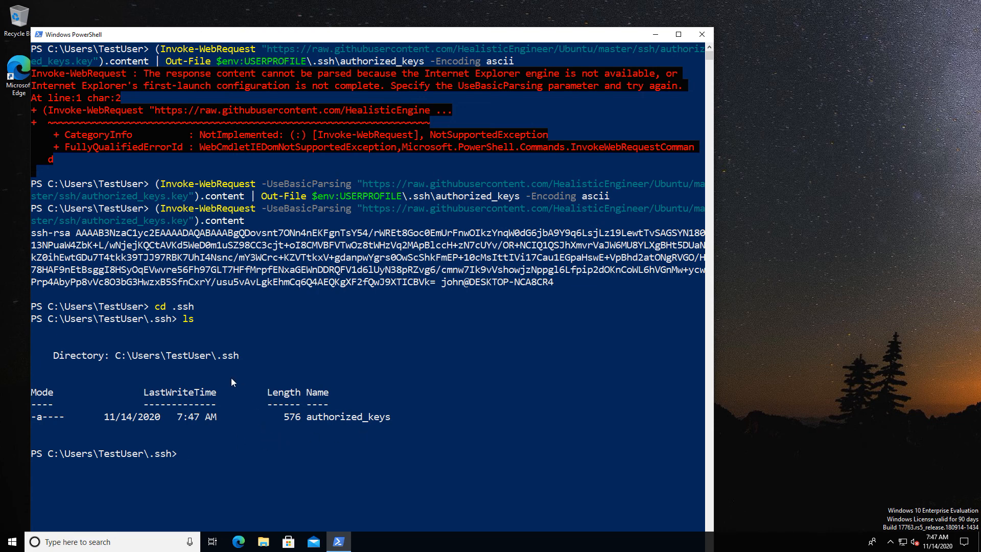
{"action": "type", "text": "cat"}
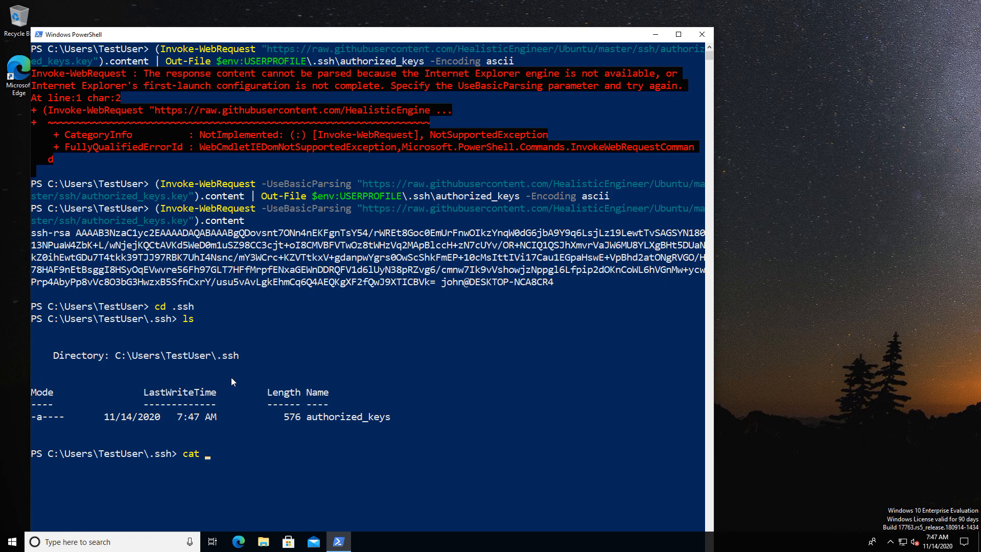
{"action": "type", "text": ".\\authorized_keys"}
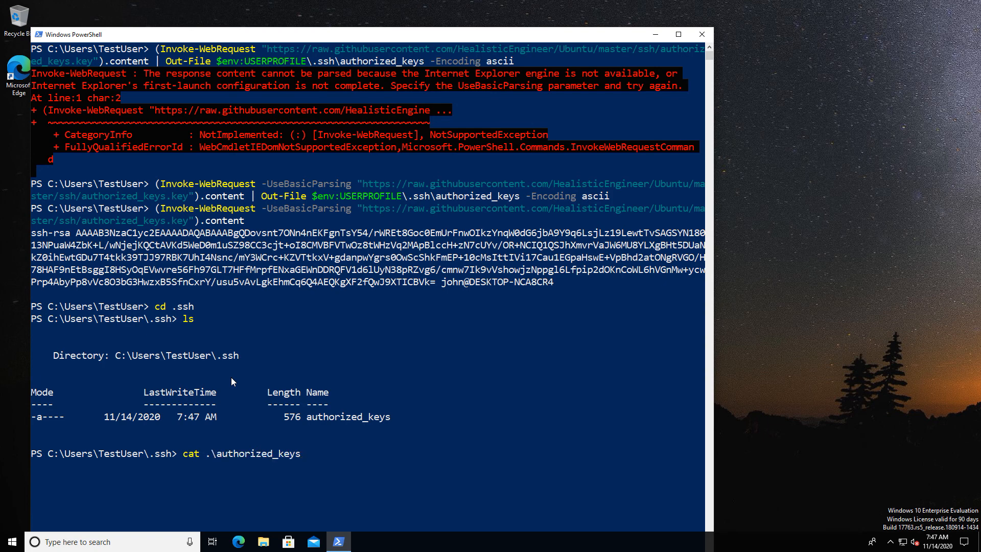
{"action": "key", "text": "Return"}
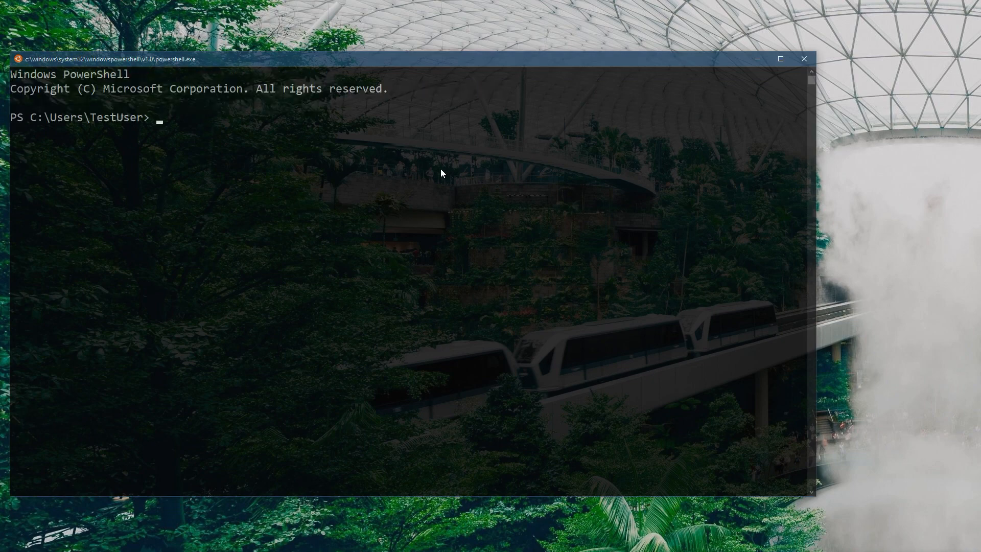
Run whoami to confirm the session is testuser, then exit the SSH connection to 192.168.1.215.
{"action": "type", "text": "whomai"}
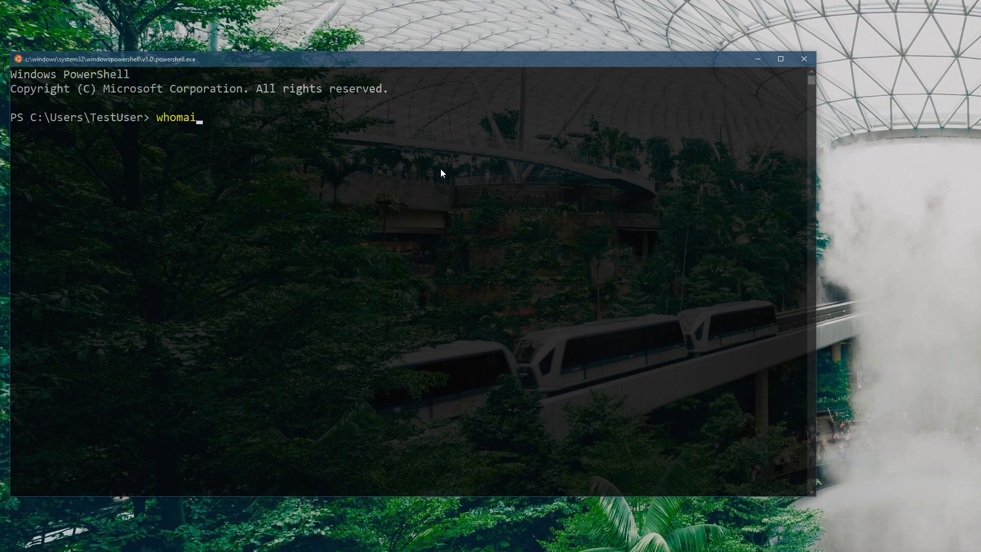
{"action": "key", "text": "Return"}
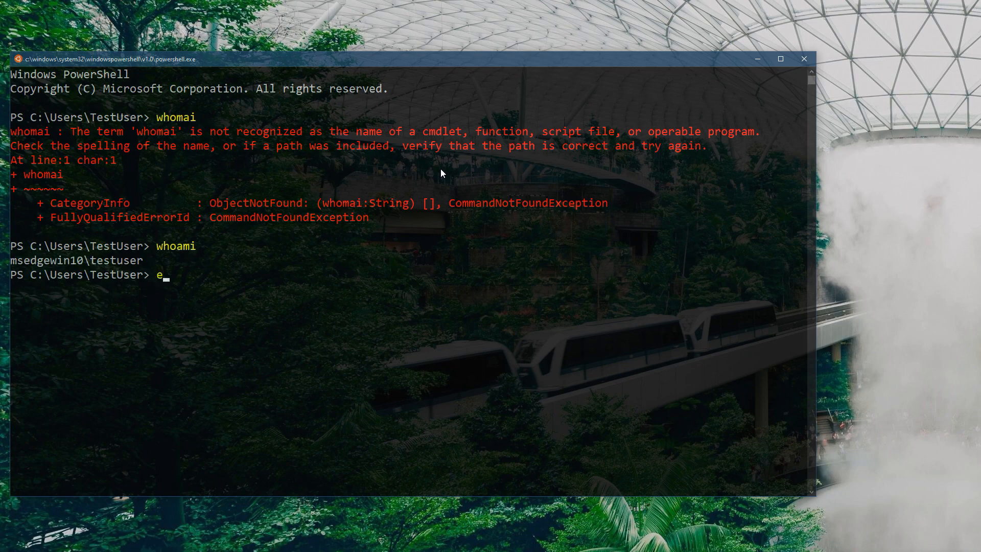
{"action": "key", "text": "Return"}
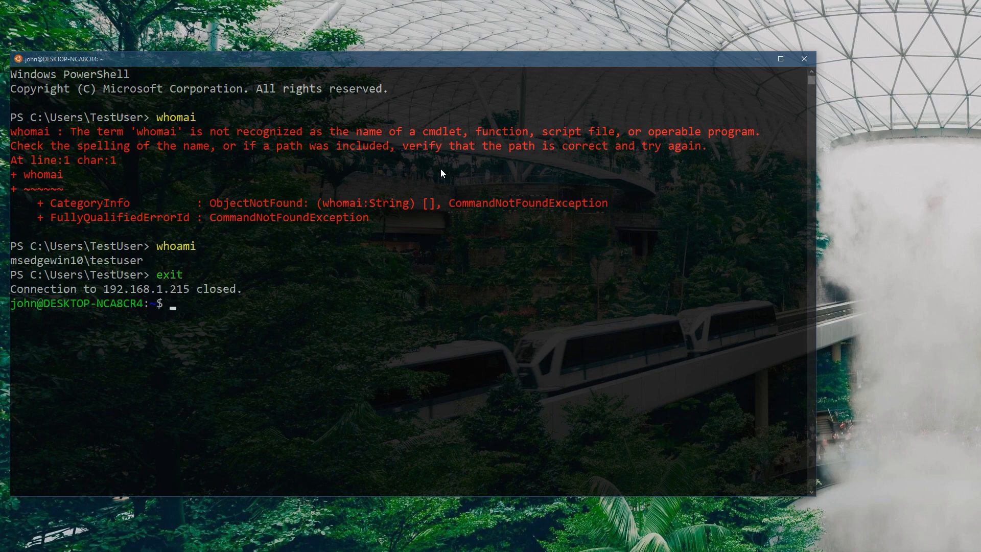